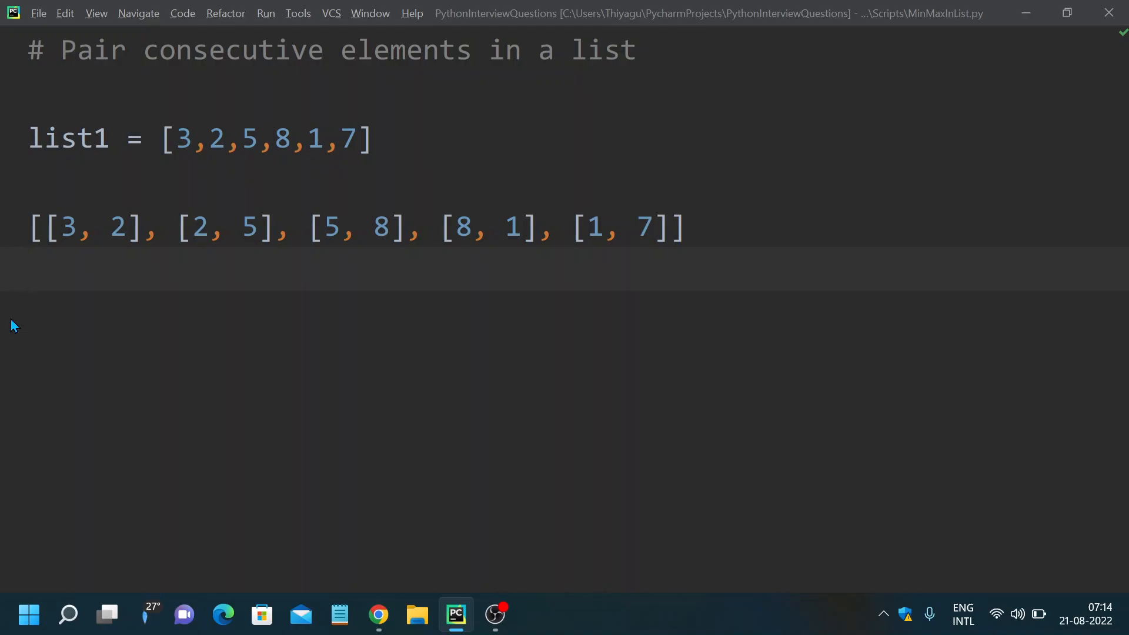
- Review the expected output, marking the neighbouring values 5 and 8 in the example
double_click(58, 140)
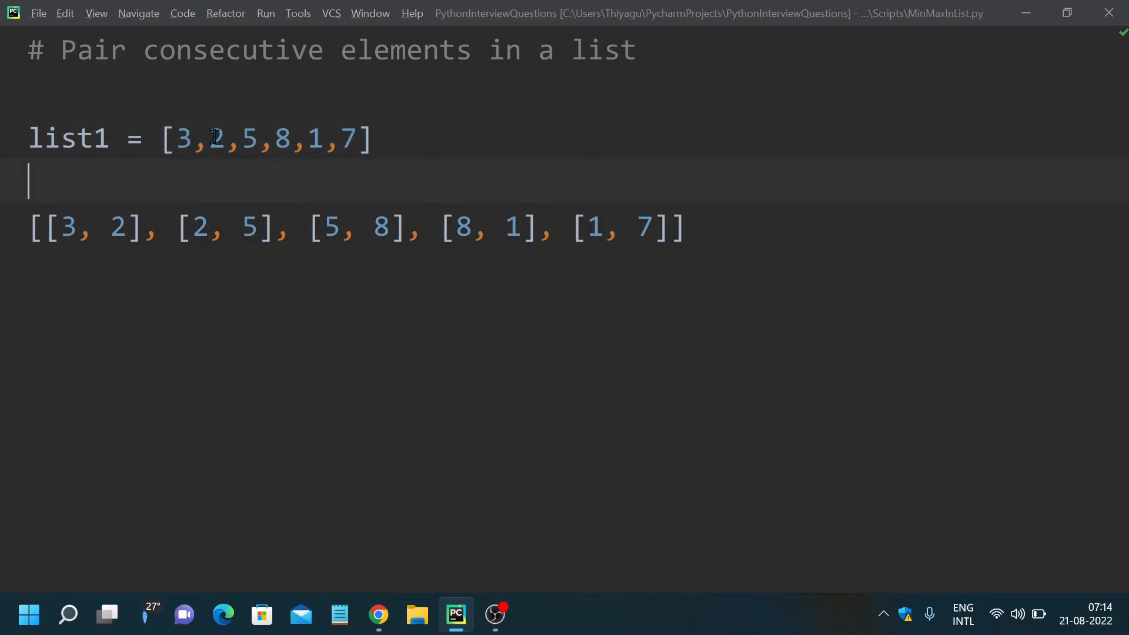
left_click_drag(244, 139, 292, 139)
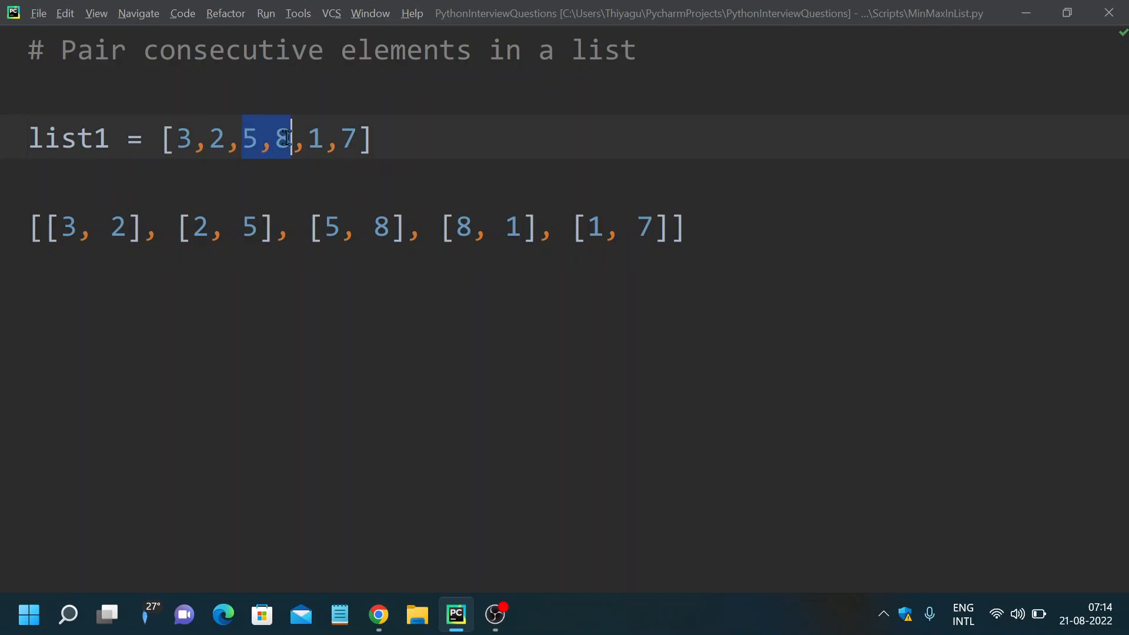
left_click(374, 147)
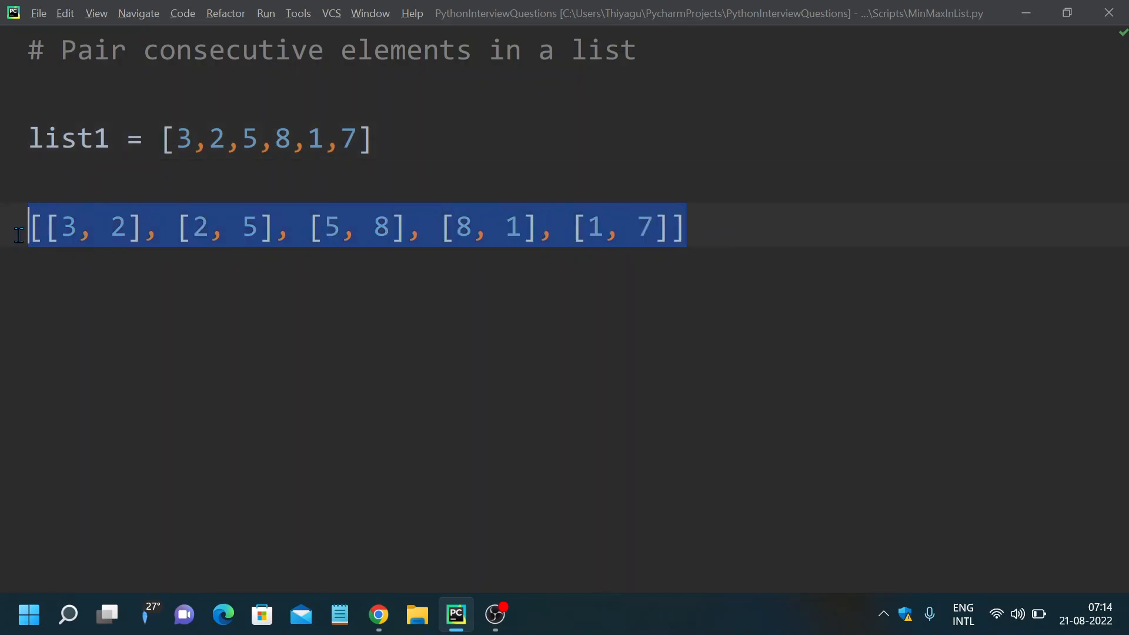
left_click(747, 254)
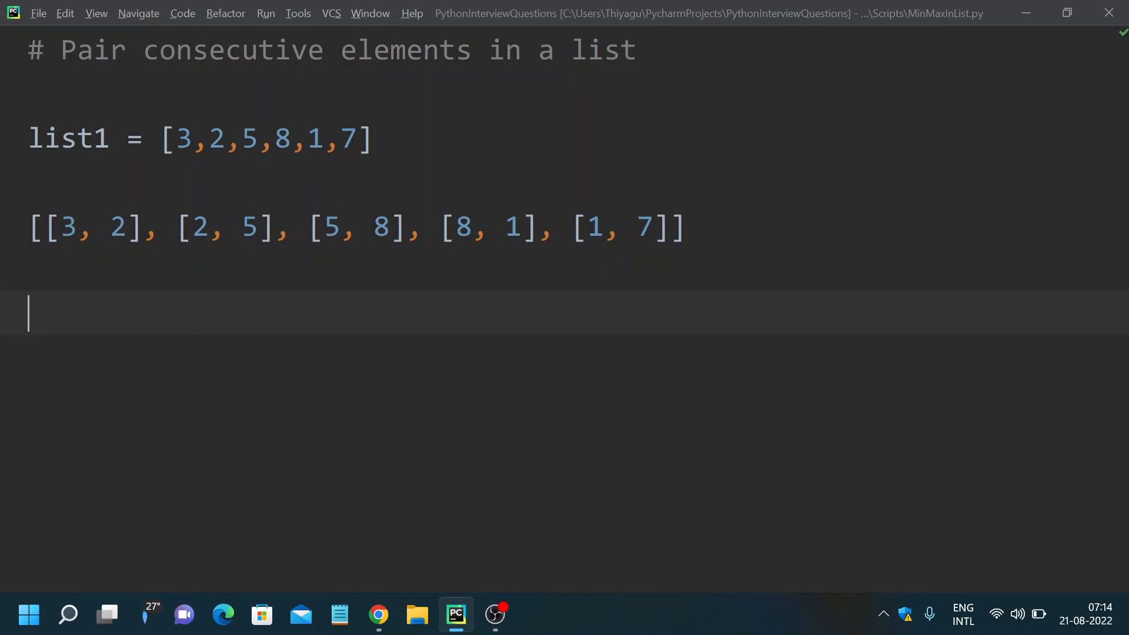
- Write the numbered note '1. List comprehension' and '2. Zip()' below the expected output
type("1.")
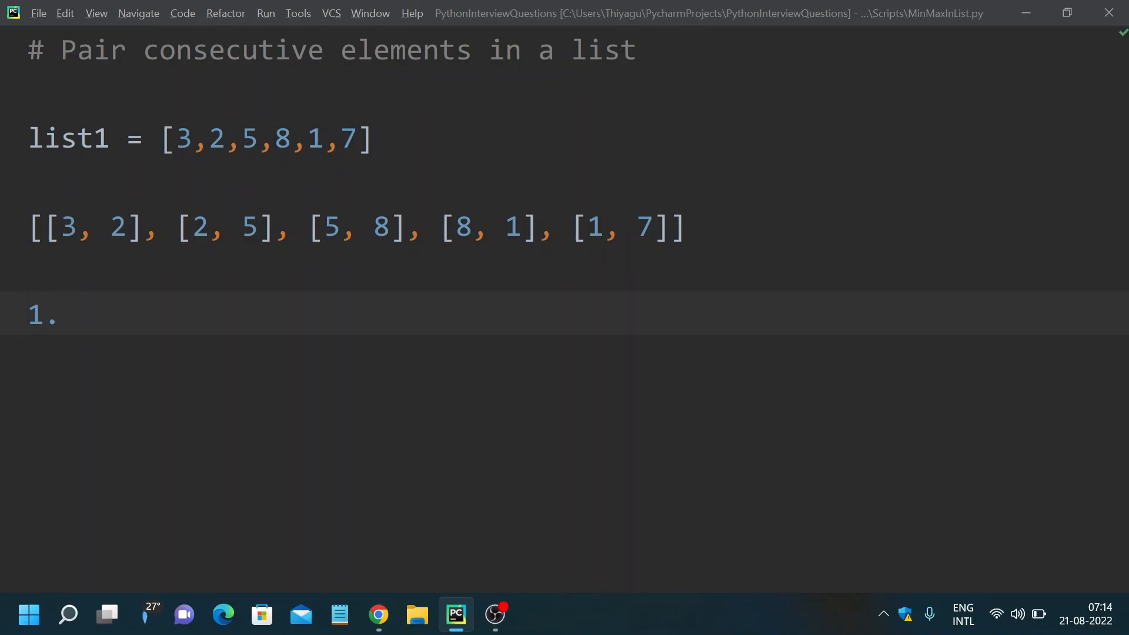
type("List")
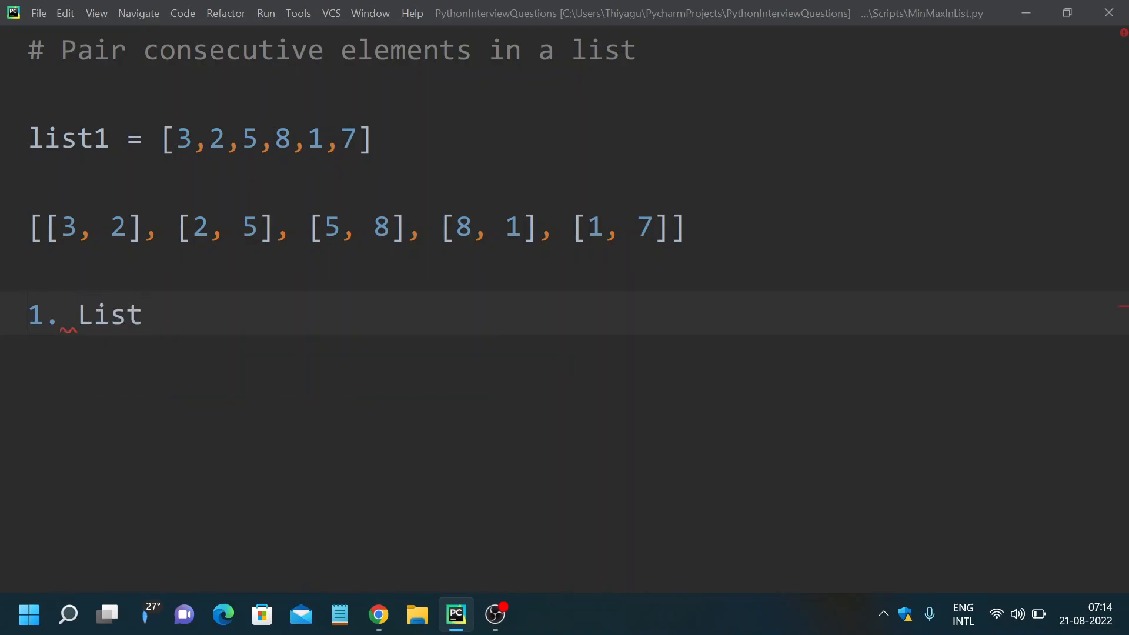
type("compre")
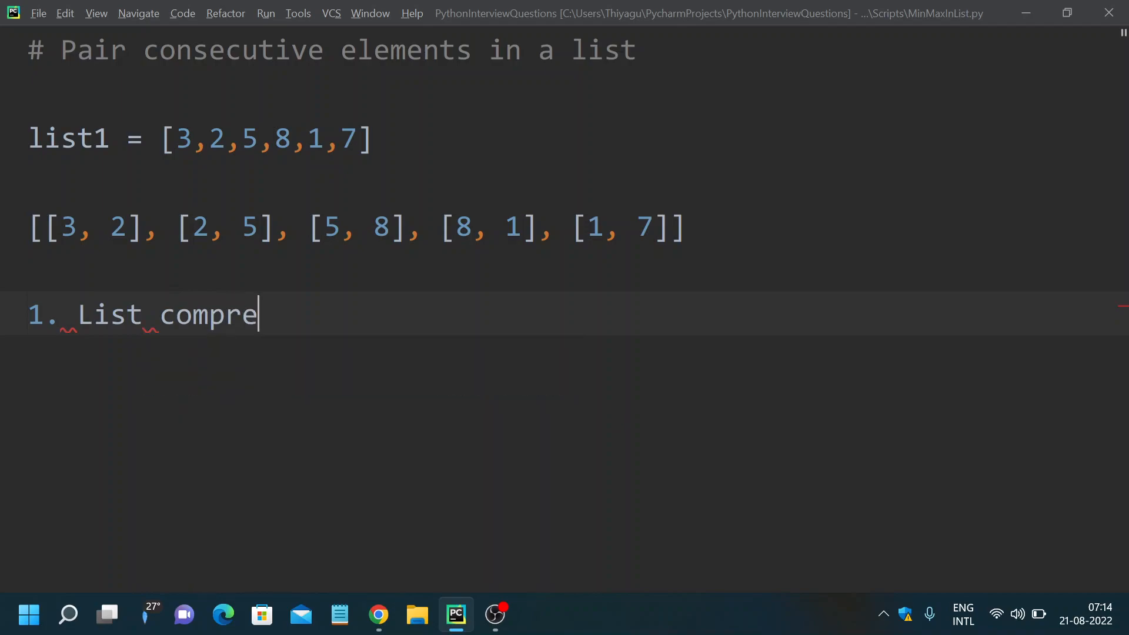
type("hension")
type("2.")
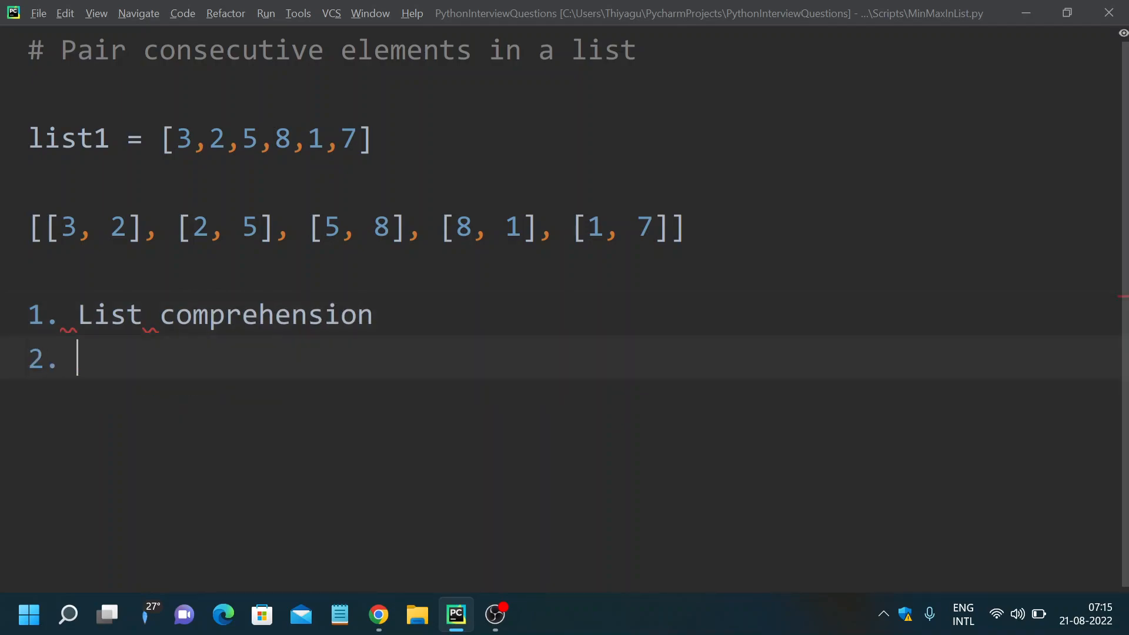
type("Zip()")
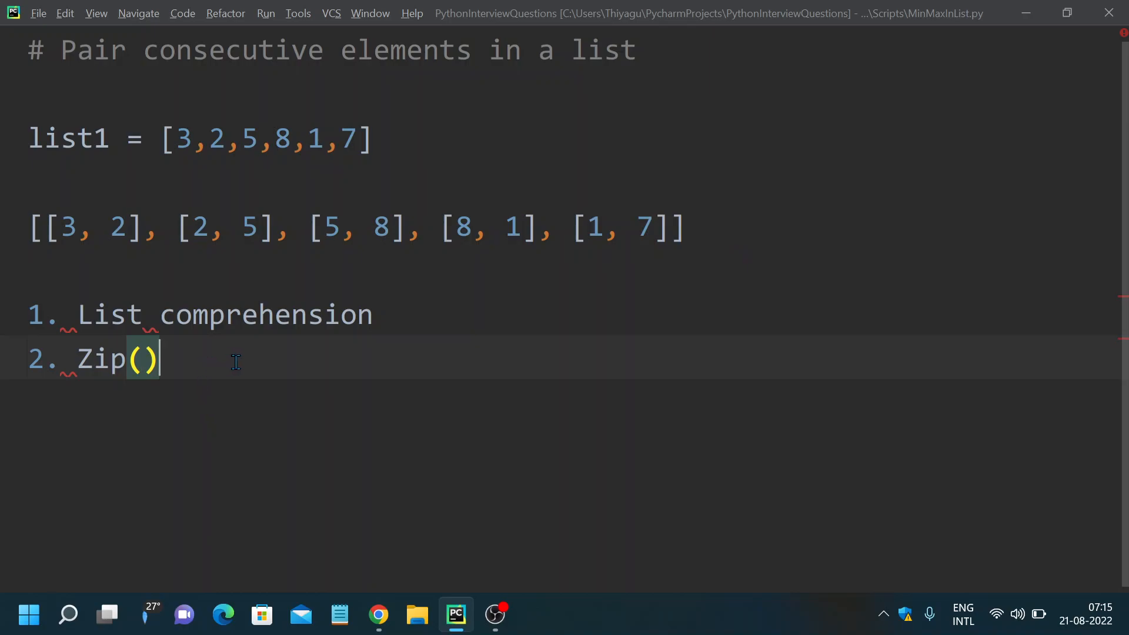
mouse_move(188, 361)
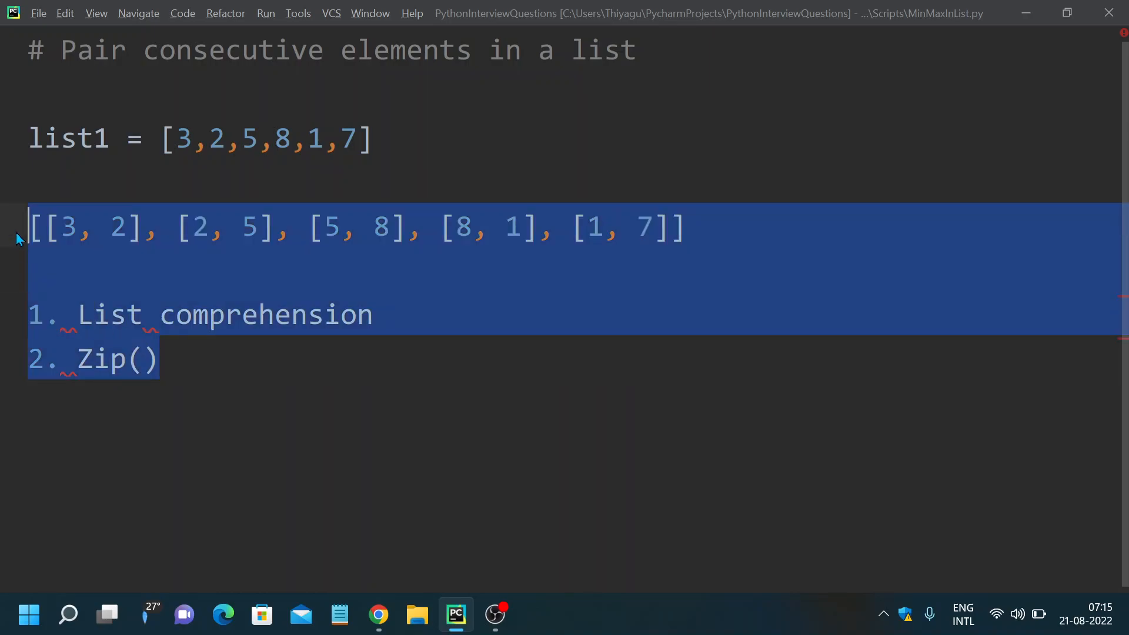
- Delete the example output and notes and wrap list1 in a new function def pairconsecutive():
key("Delete")
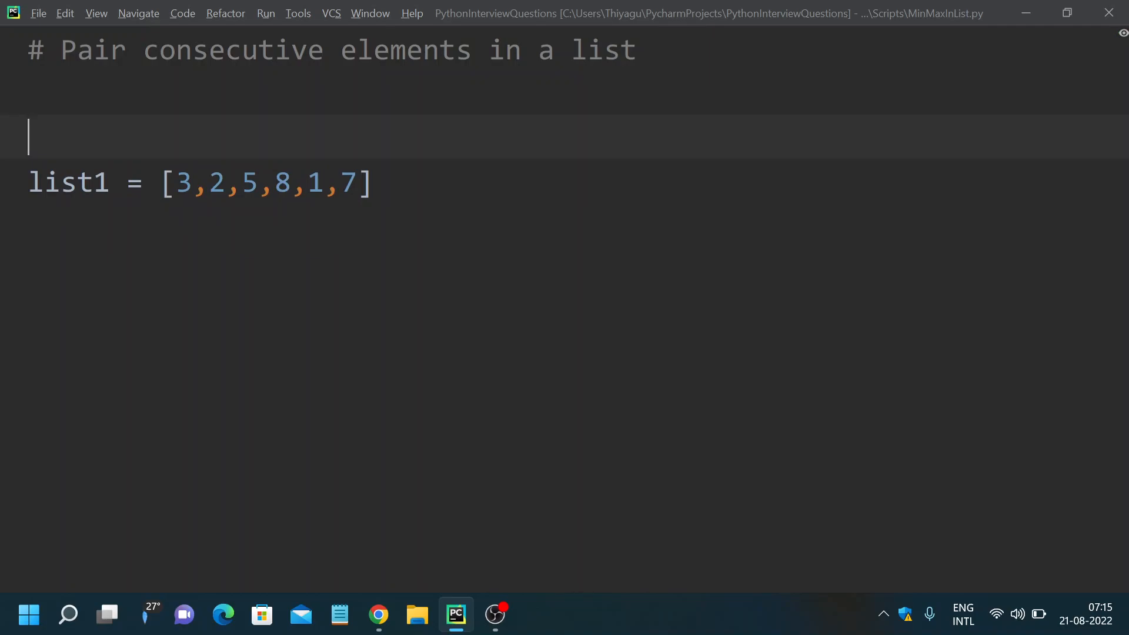
type("def")
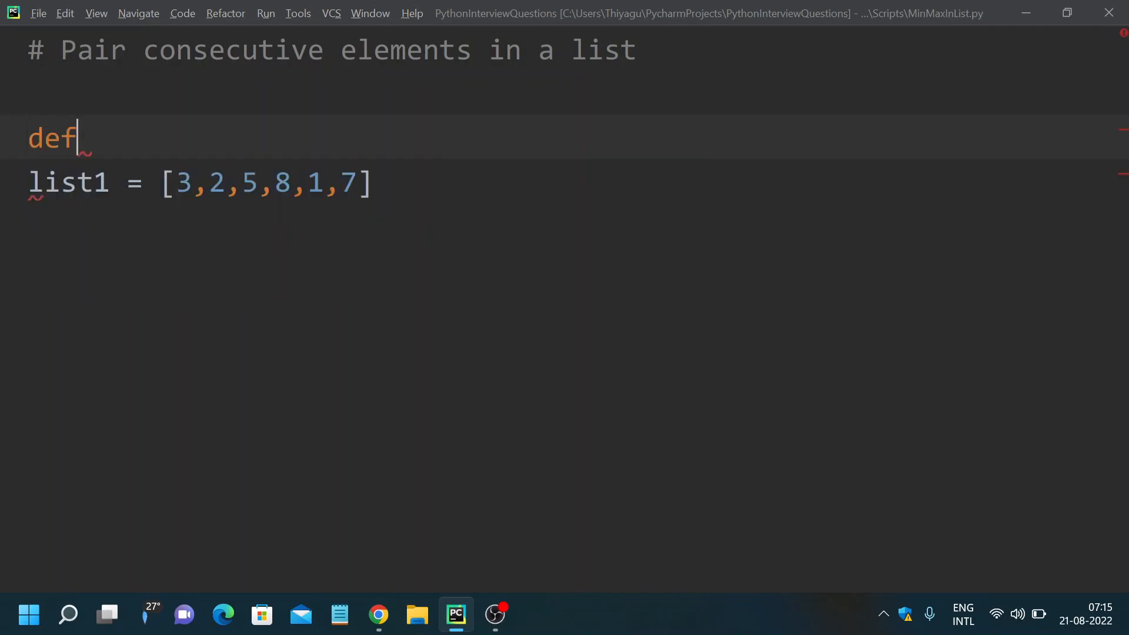
type("pair")
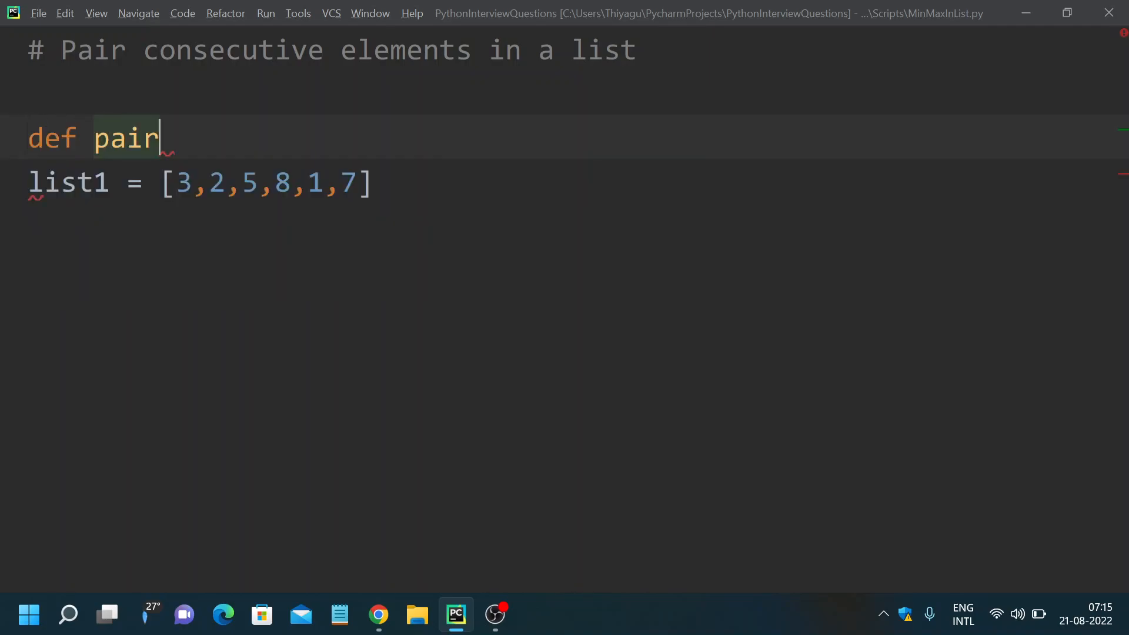
type("consect")
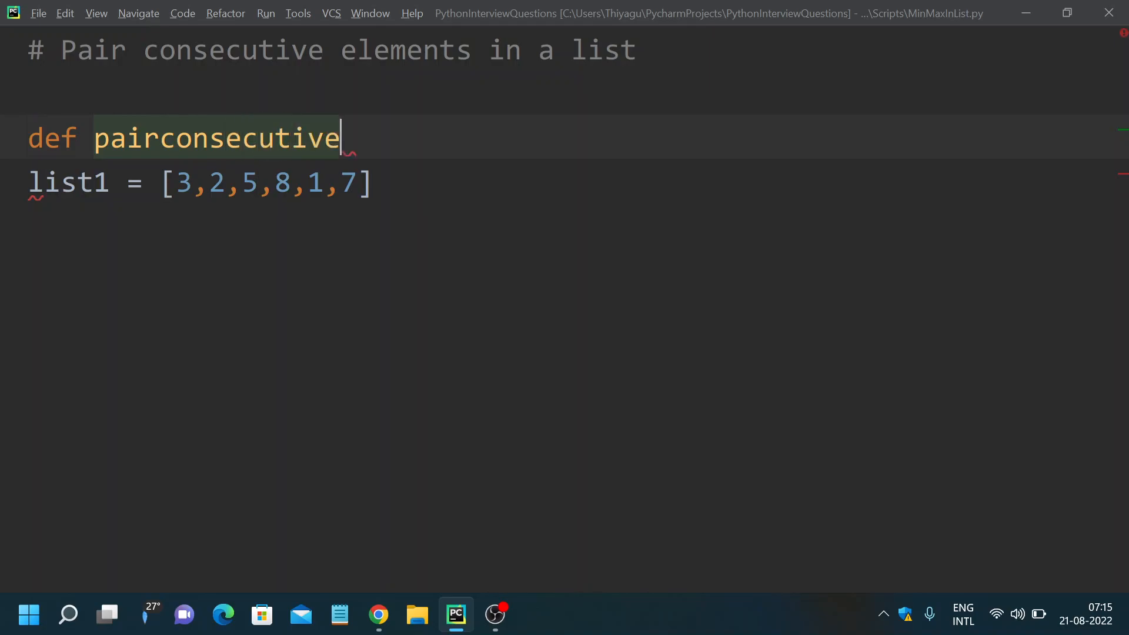
type("():")
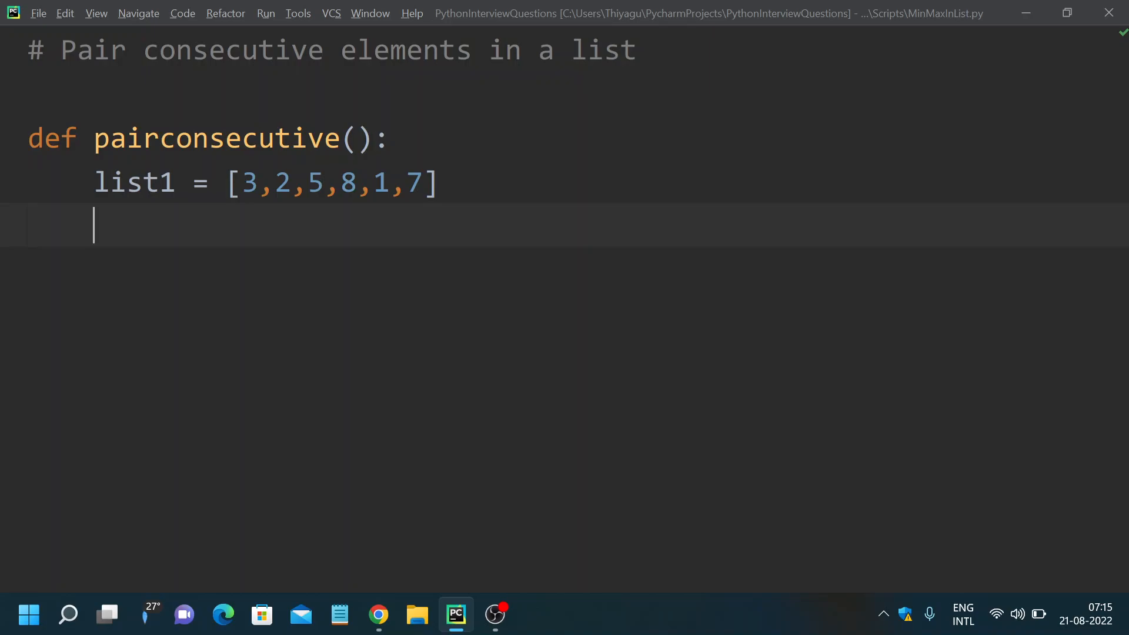
- Begin the assignment 'pair =' on the line after list1 inside pairconsecutive()
type("pair")
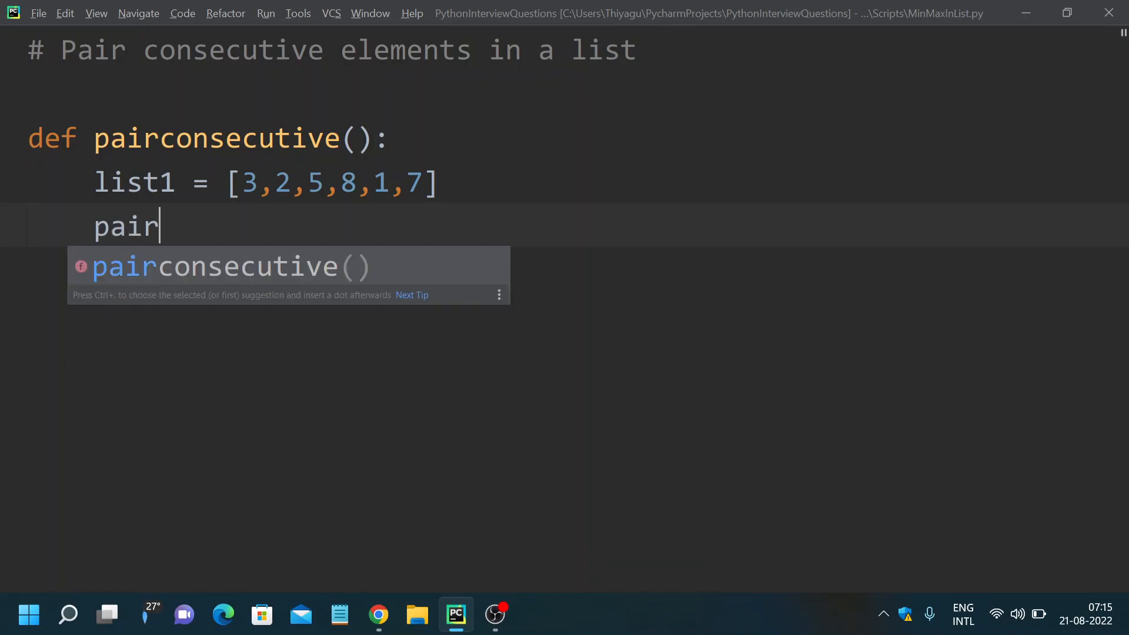
type("=")
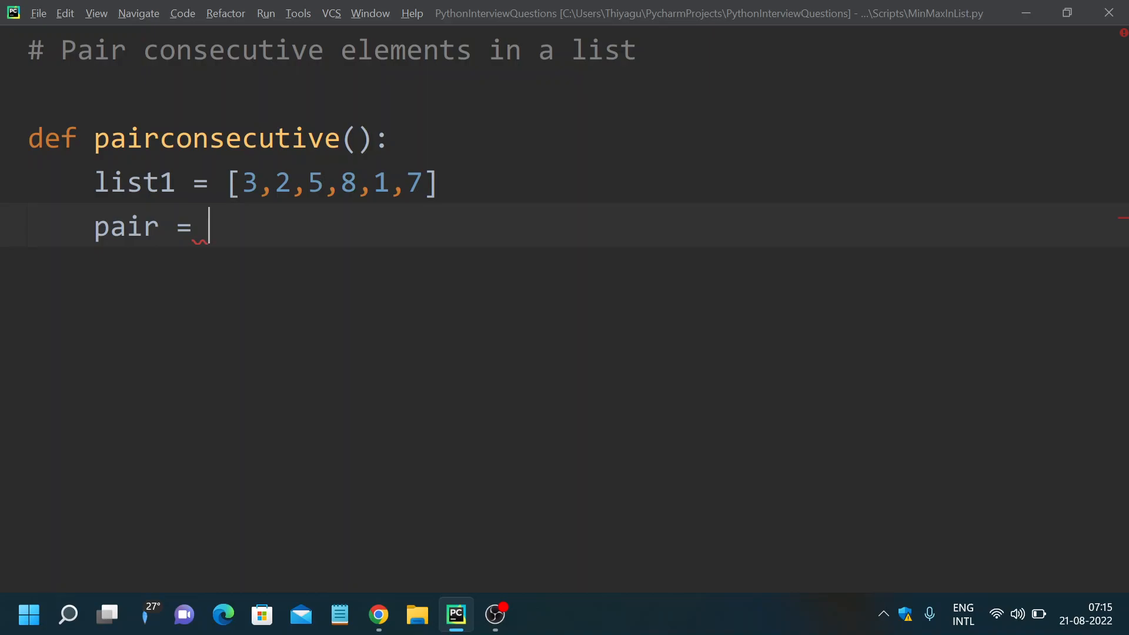
mouse_move(488, 181)
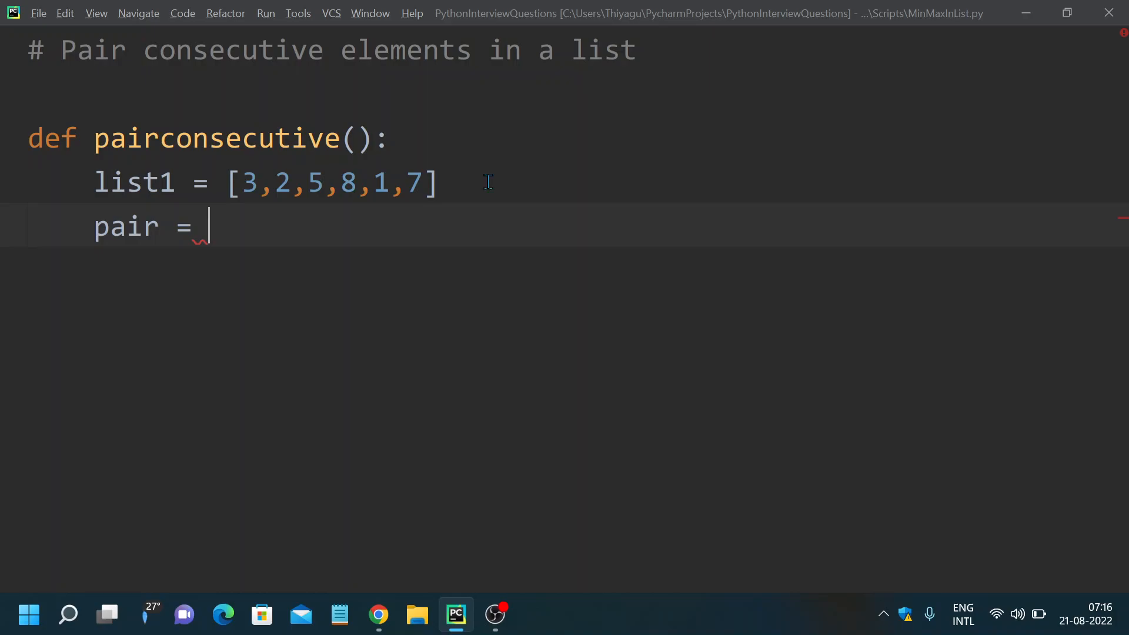
mouse_move(217, 235)
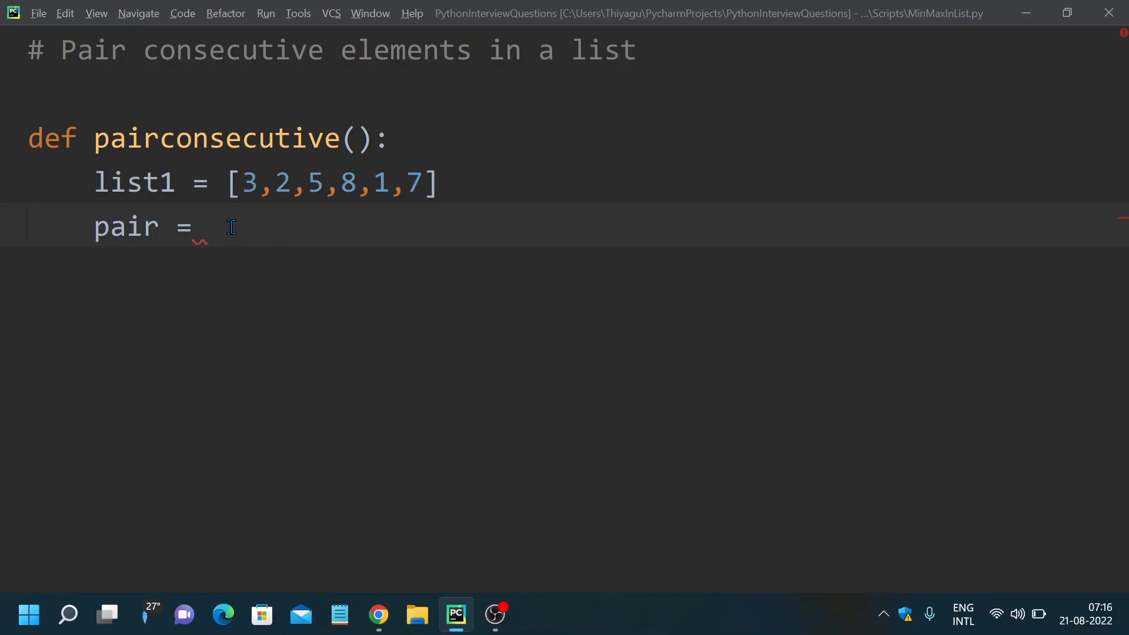
mouse_move(225, 182)
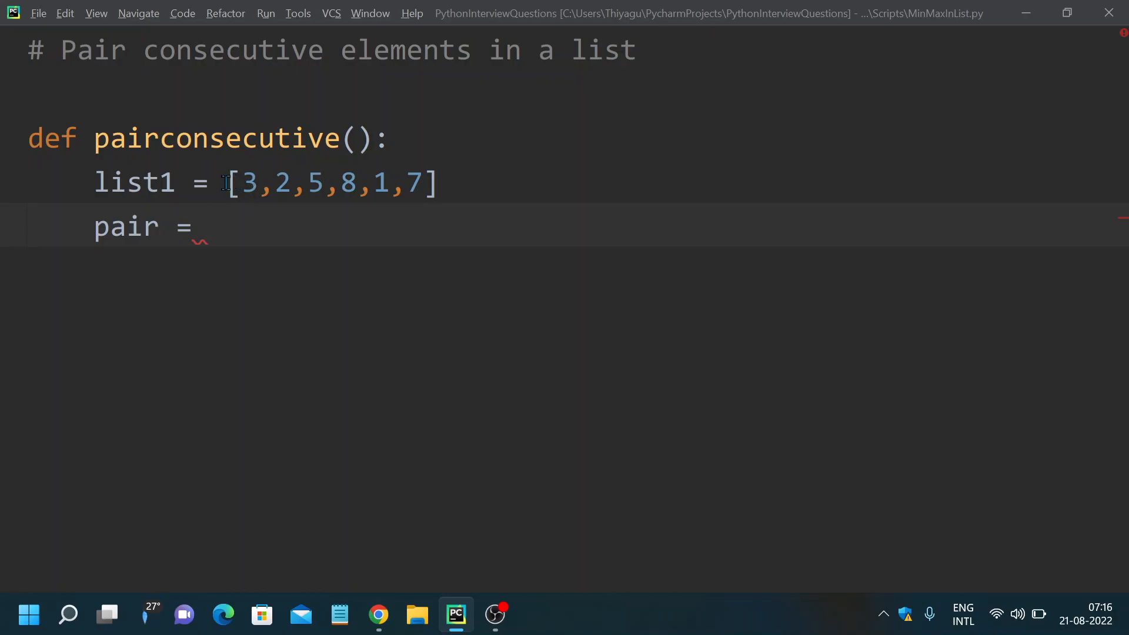
mouse_move(252, 177)
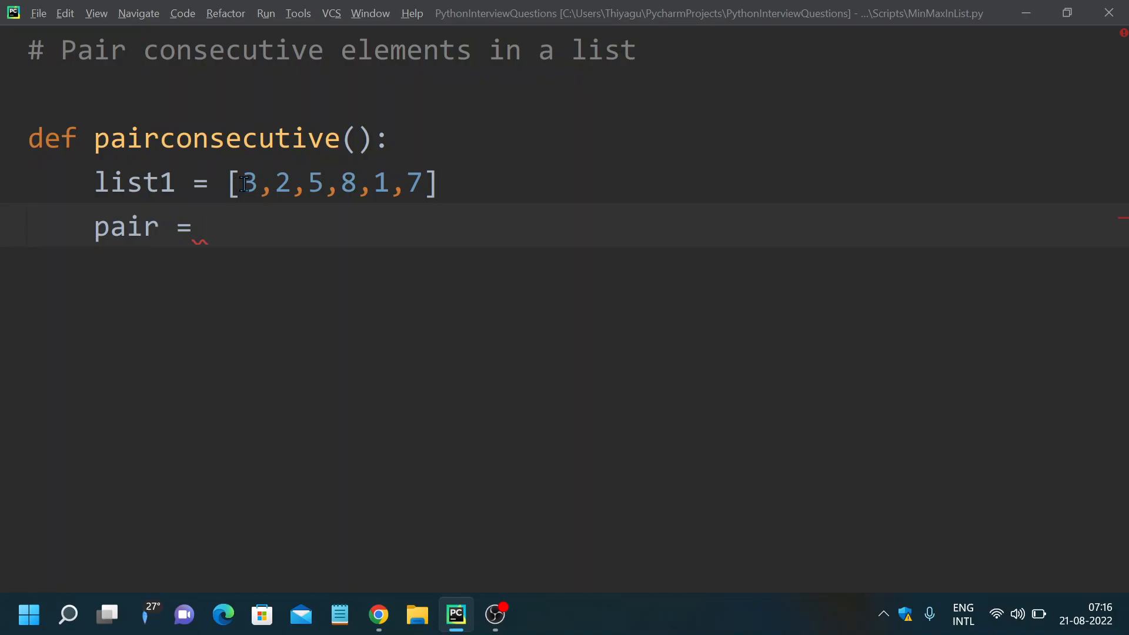
mouse_move(148, 47)
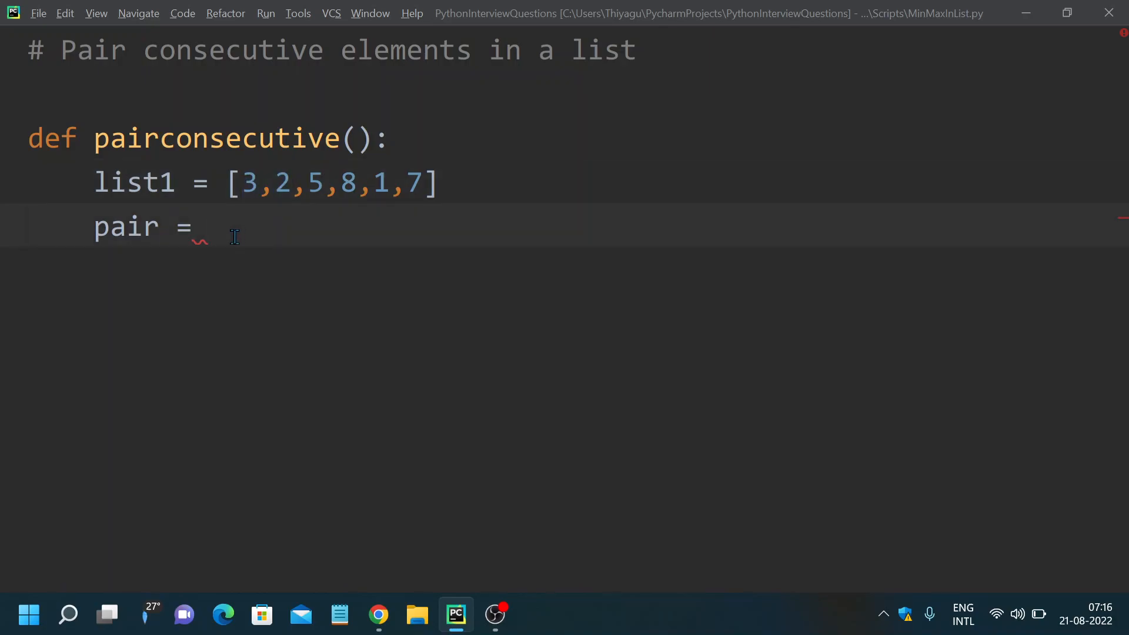
- Write the pair element as [list1[i],list1[i+1]] so each item holds a value and its neighbour
type("[]")
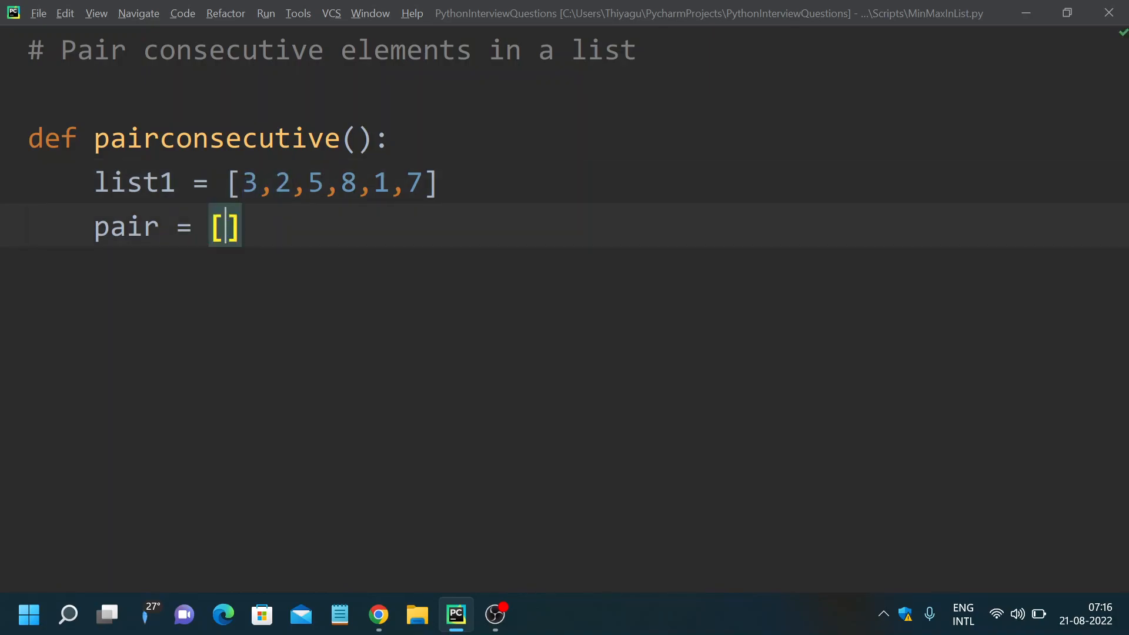
type("list1")
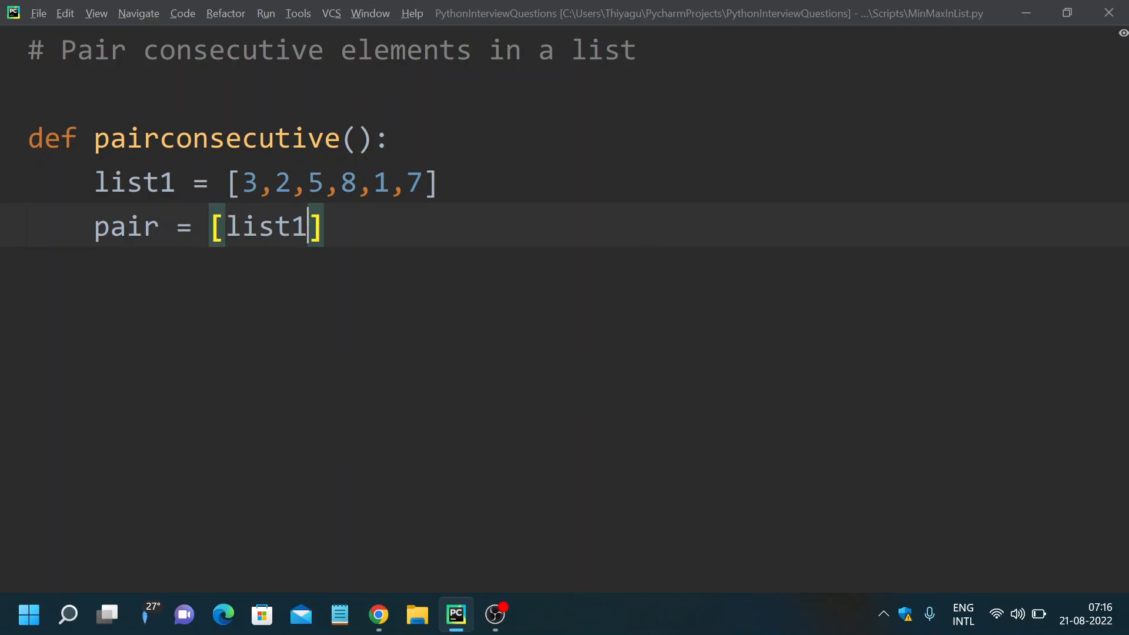
type("[i")
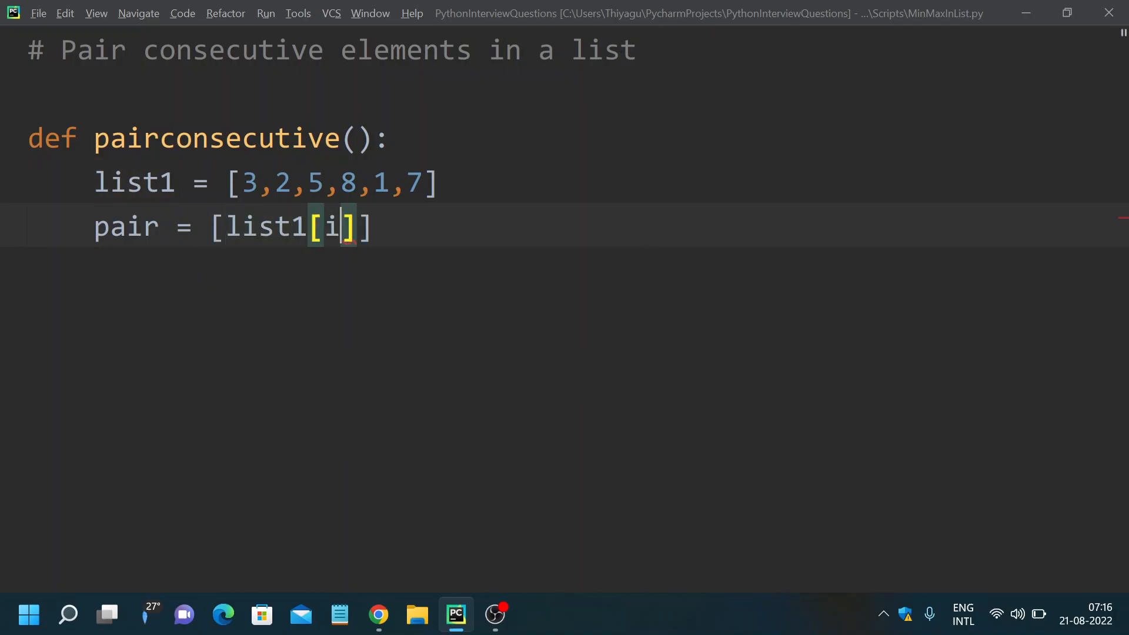
type(",")
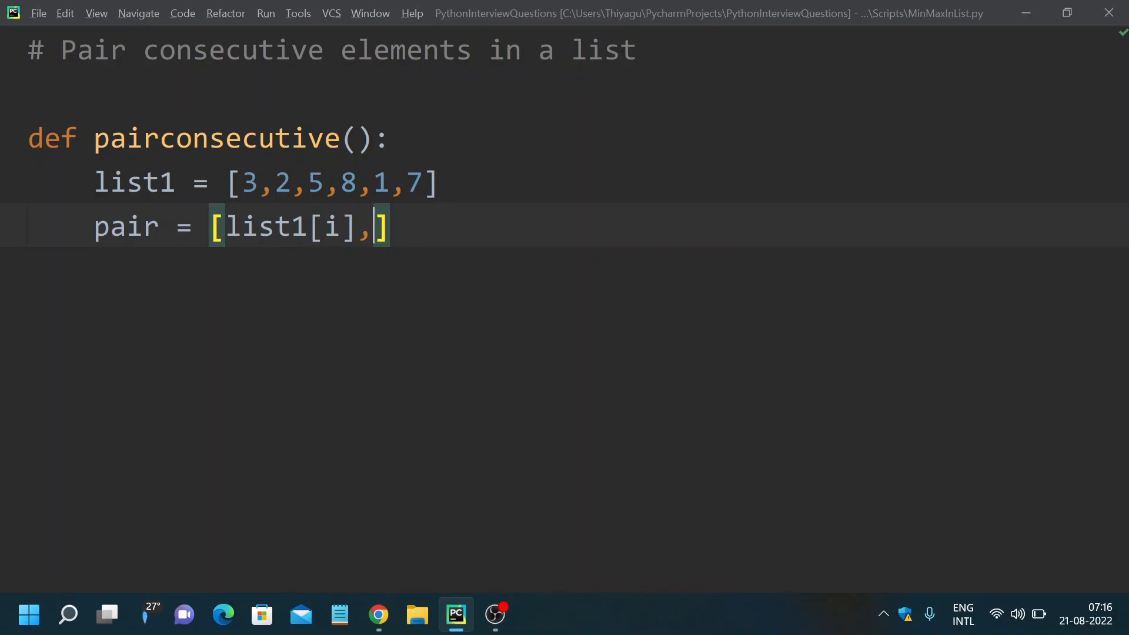
type("list1")
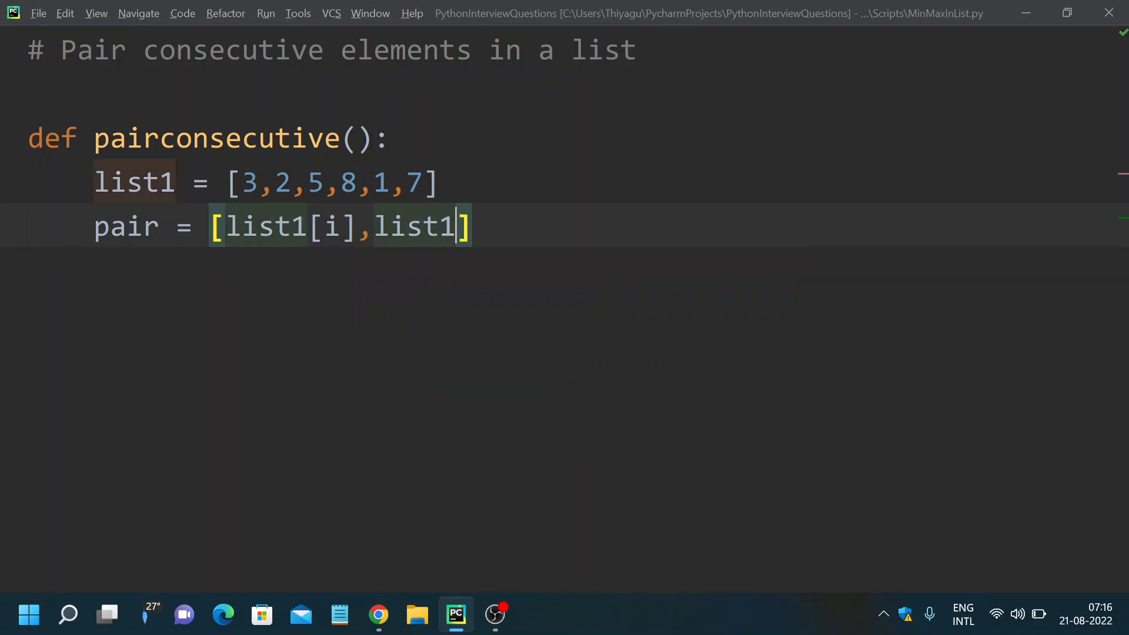
type("[i+1")
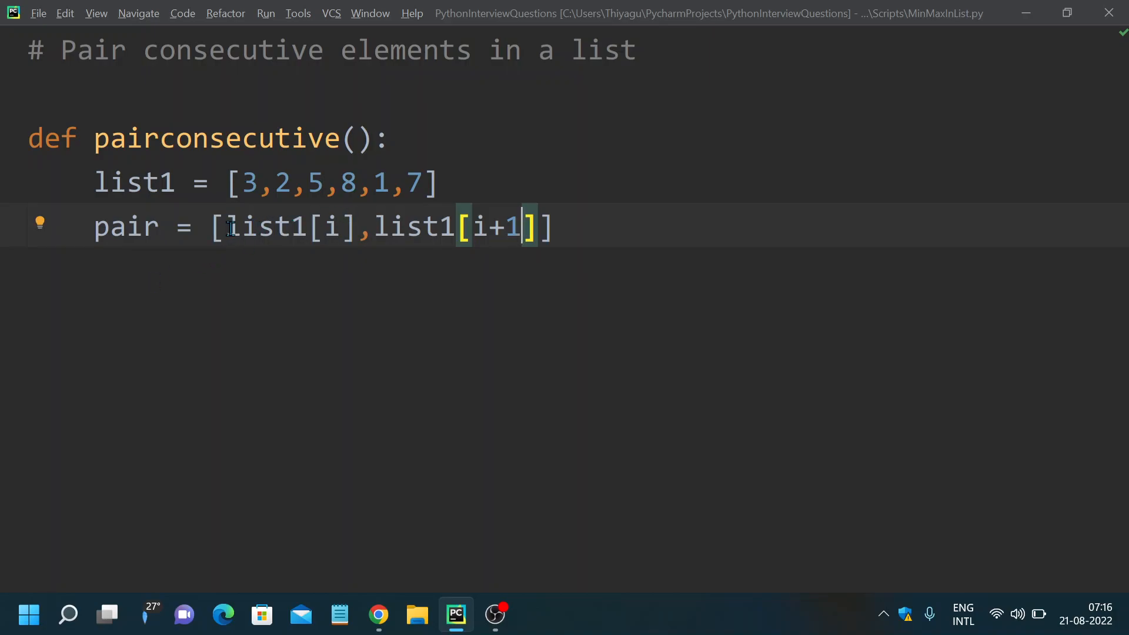
- Point out the first two list values 3 and 2, then return to the end of the pair expression
left_click_drag(241, 182, 292, 183)
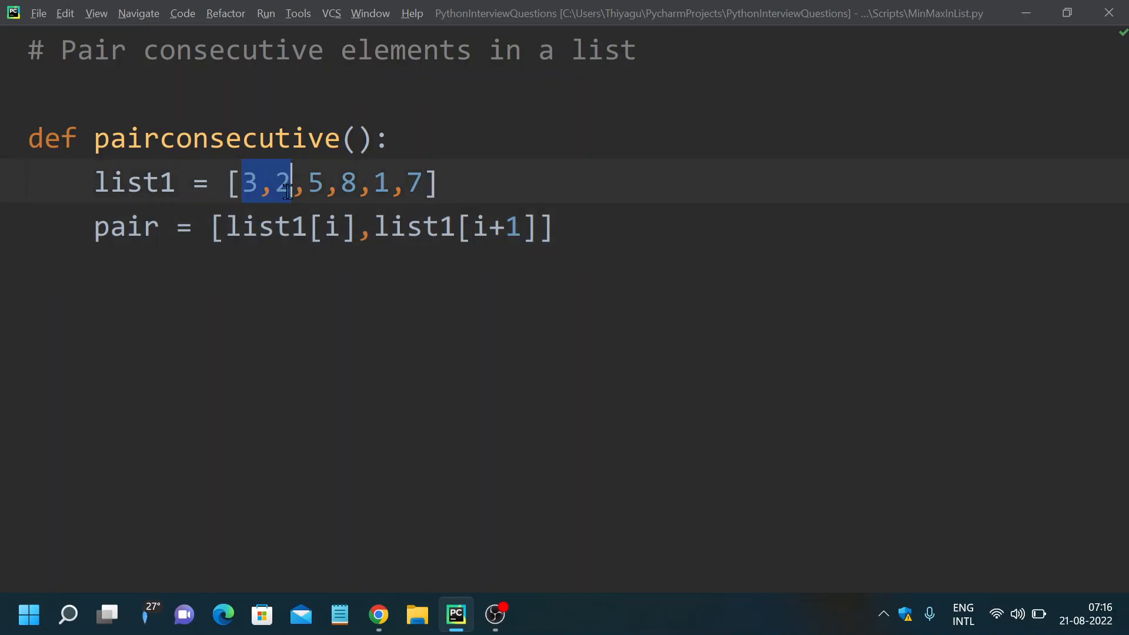
left_click(325, 182)
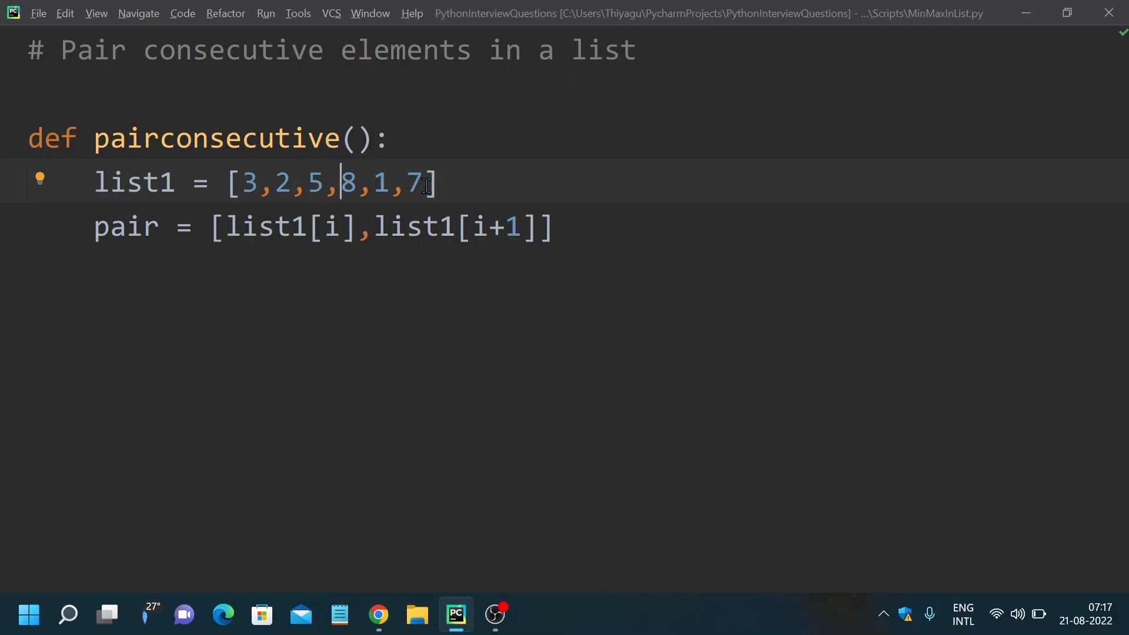
left_click(557, 227)
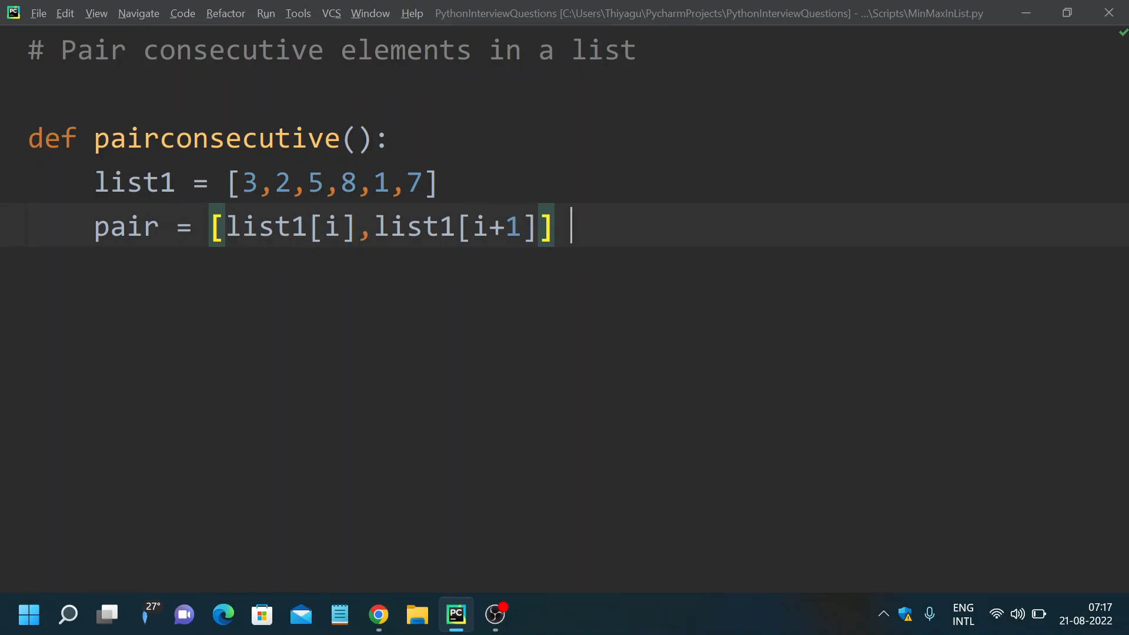
- Complete pair as [[list1[i],list1[i+1]] for i in range(len(list1)-1)] with outer brackets
type("f")
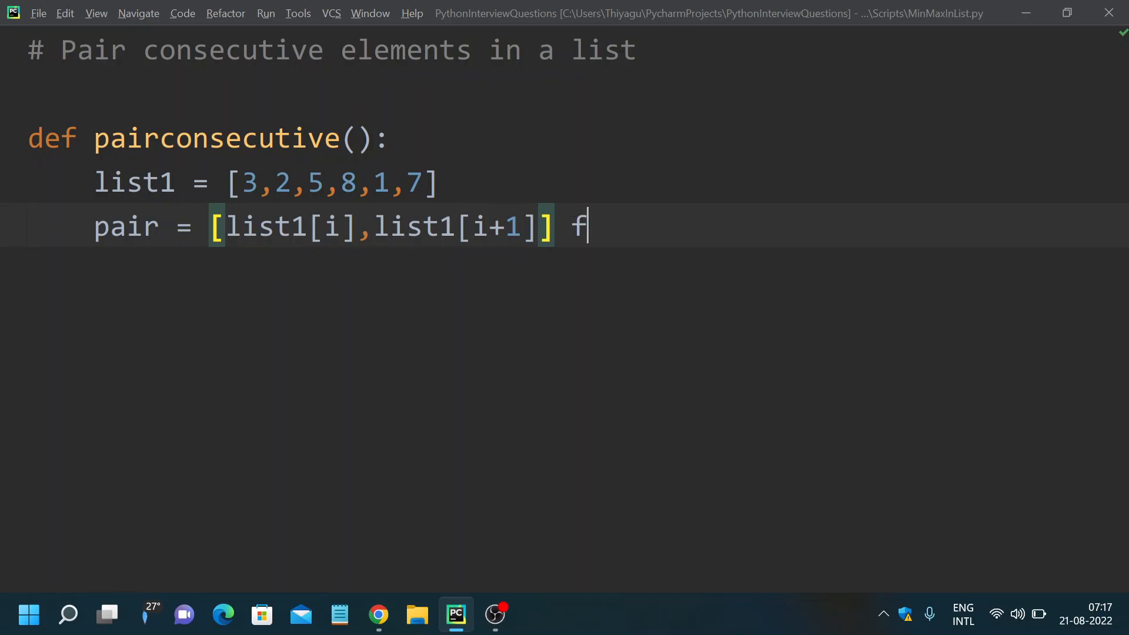
type("or i in")
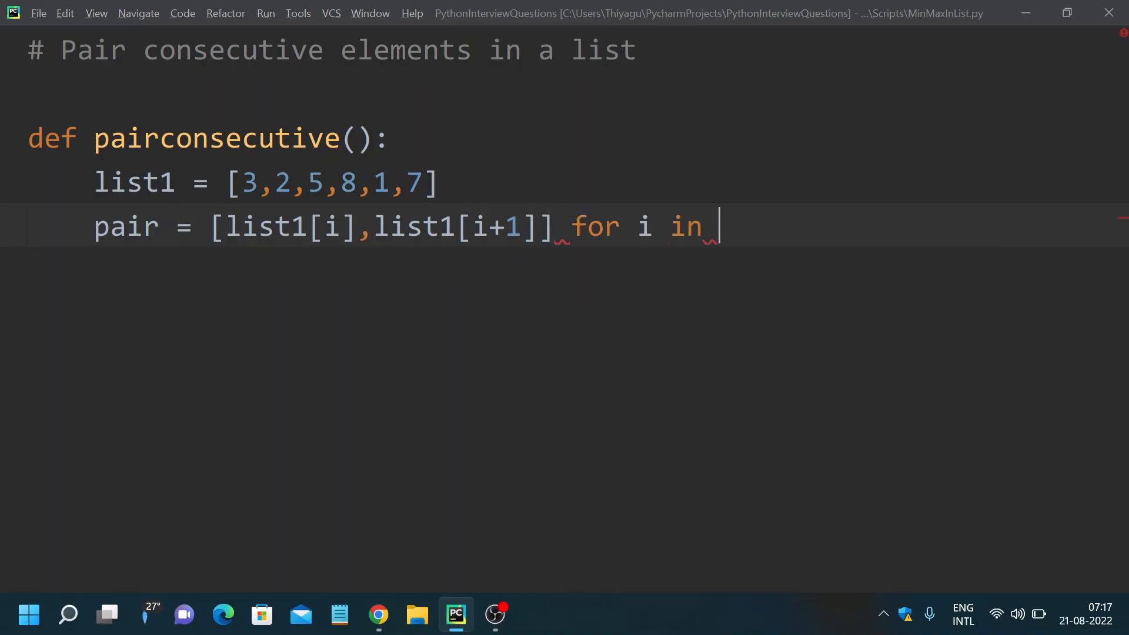
type("range")
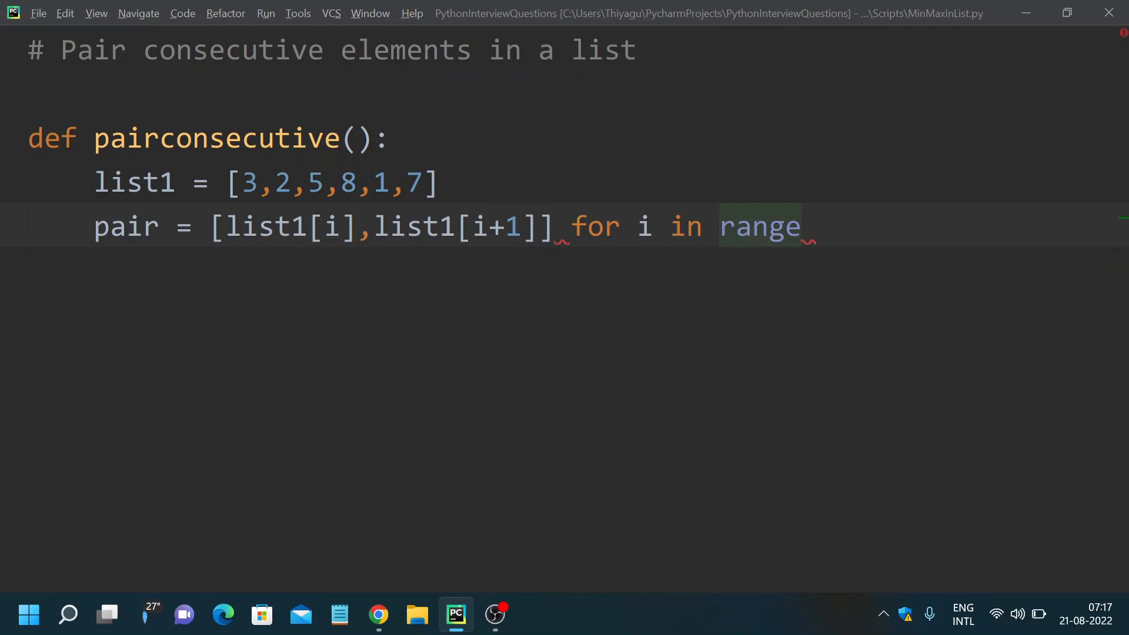
type("()")
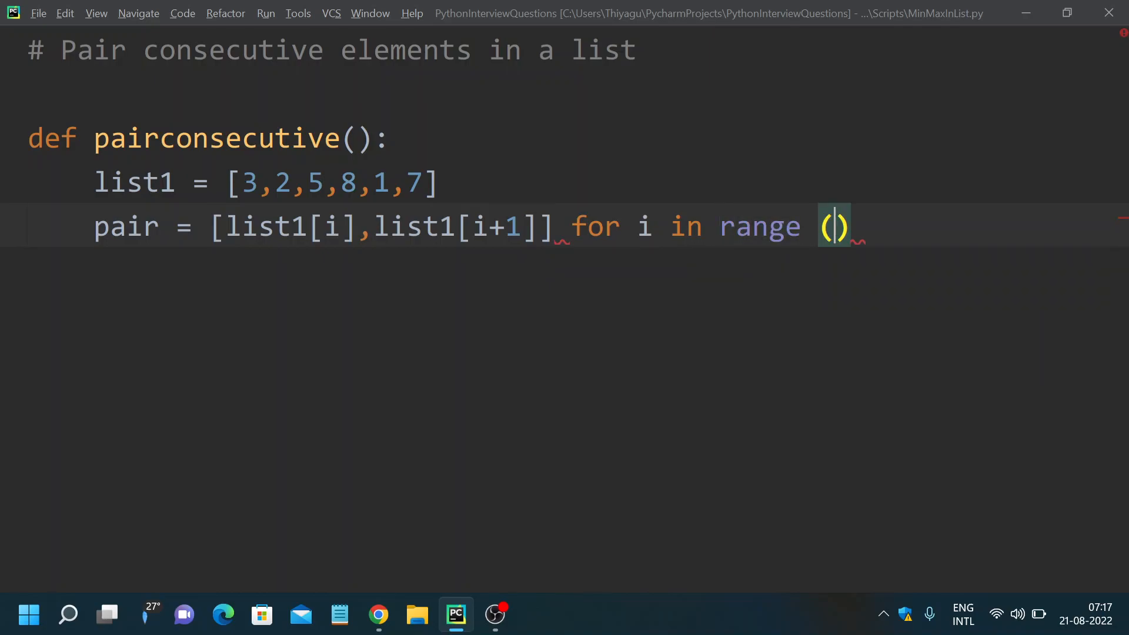
left_click_drag(243, 183, 438, 182)
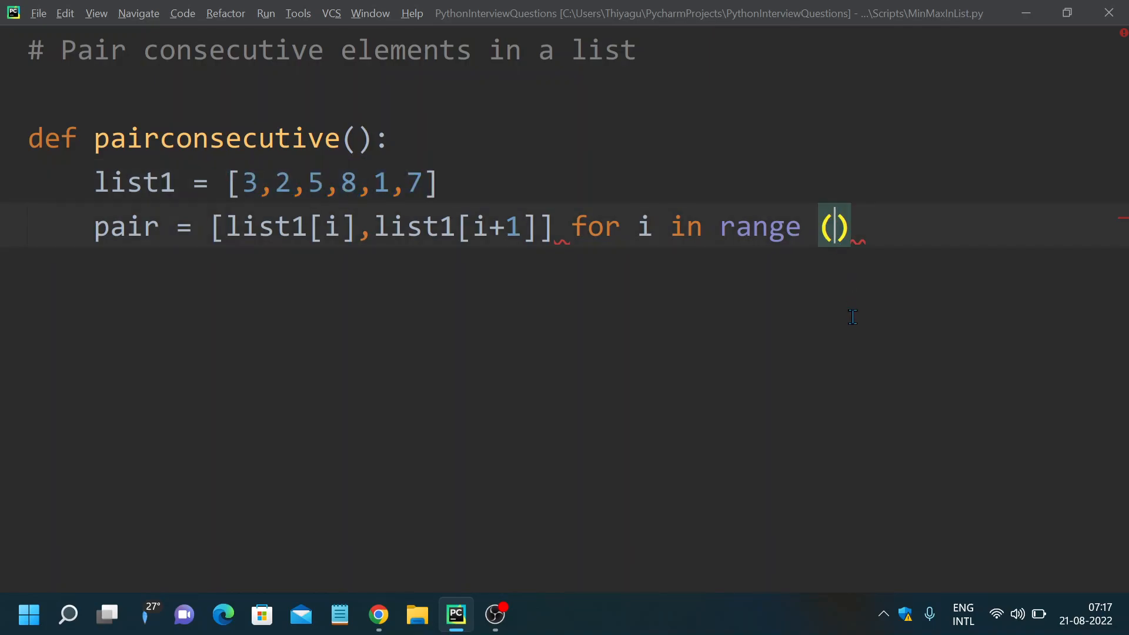
type("len")
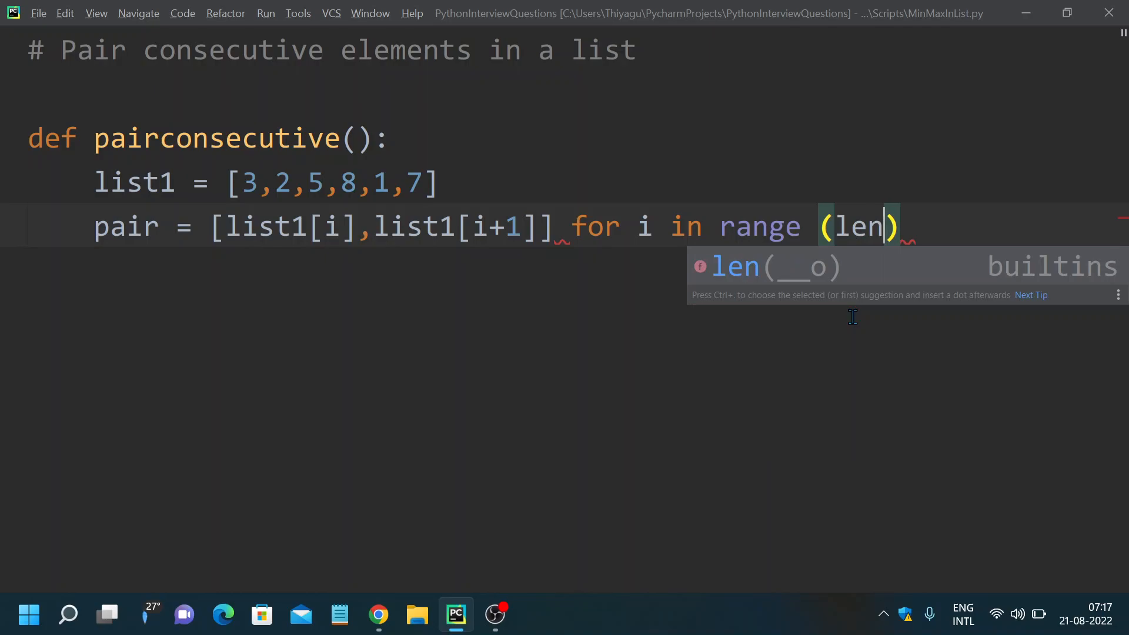
type("(list")
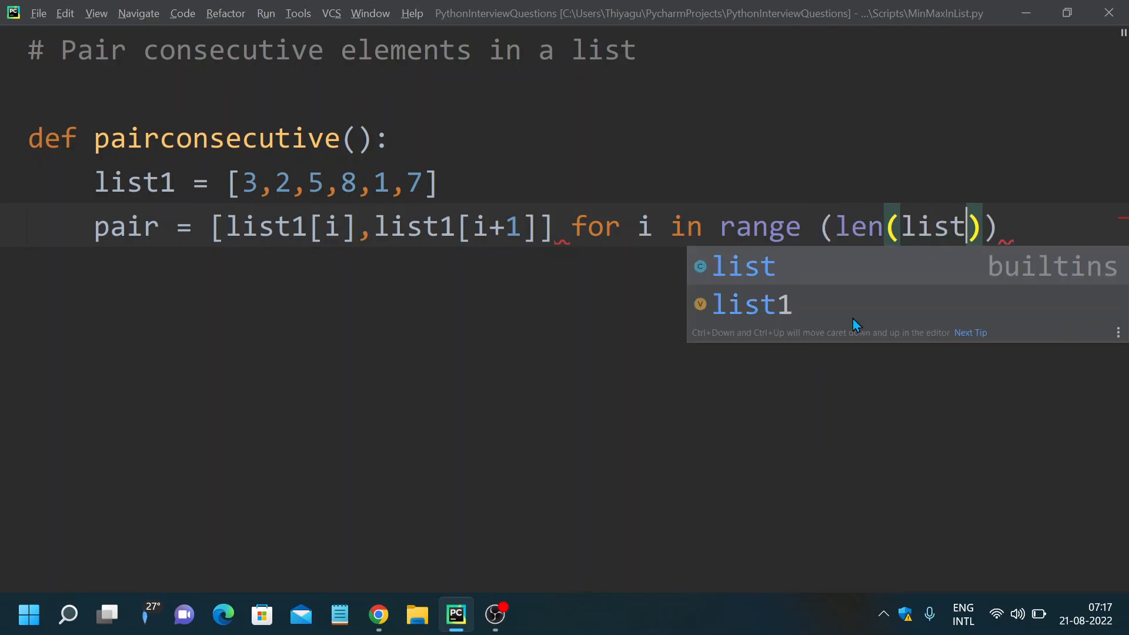
left_click(752, 304)
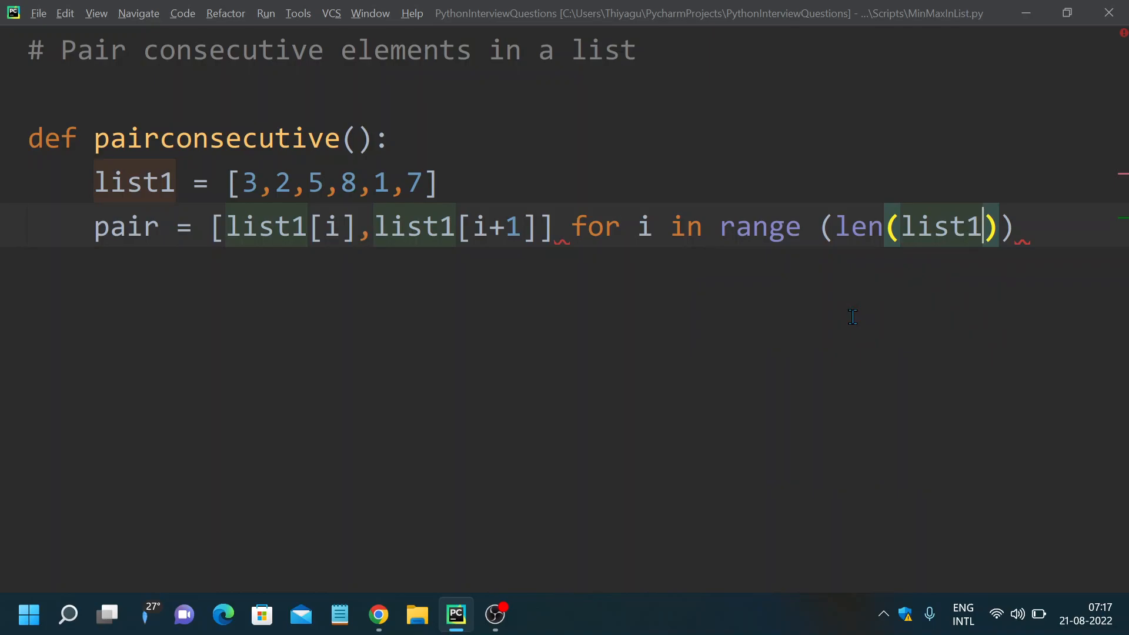
type("-")
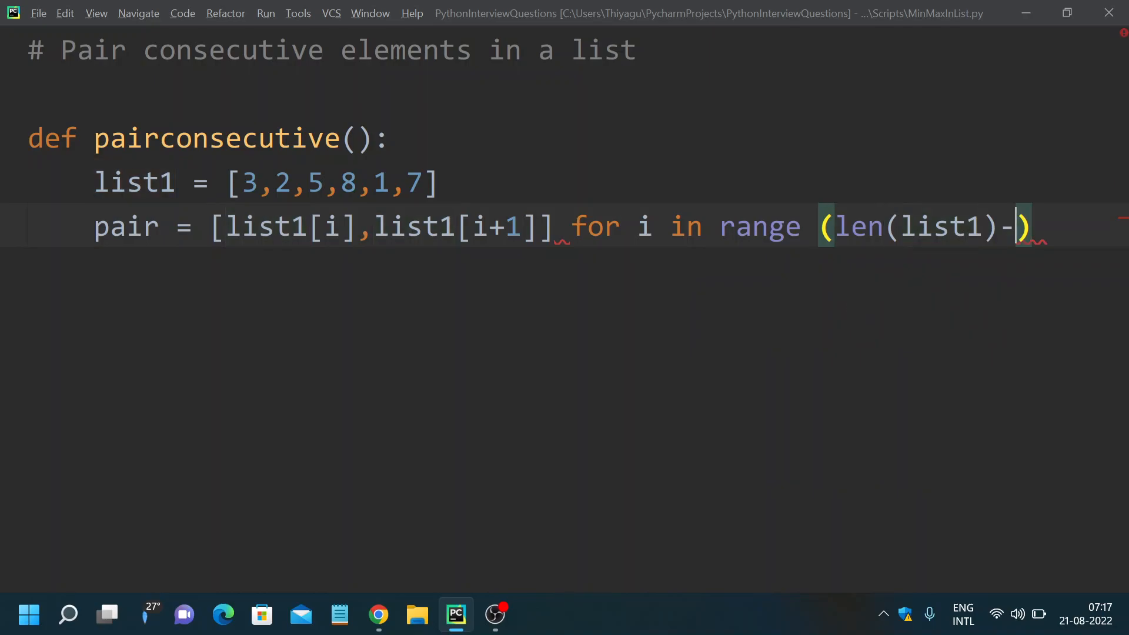
type("1")
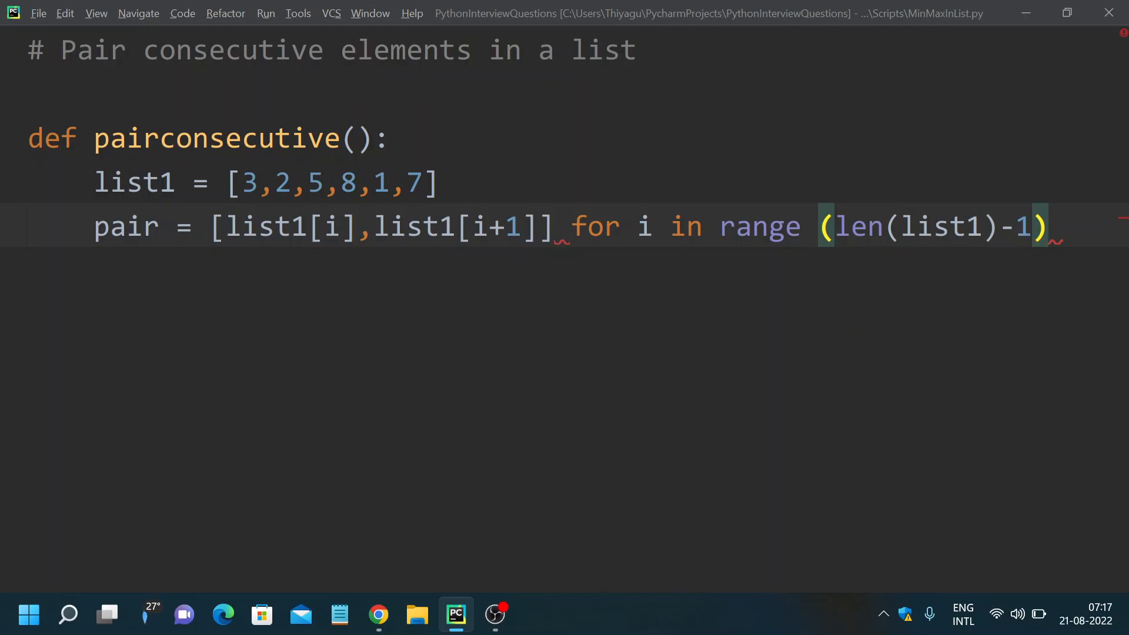
type("]")
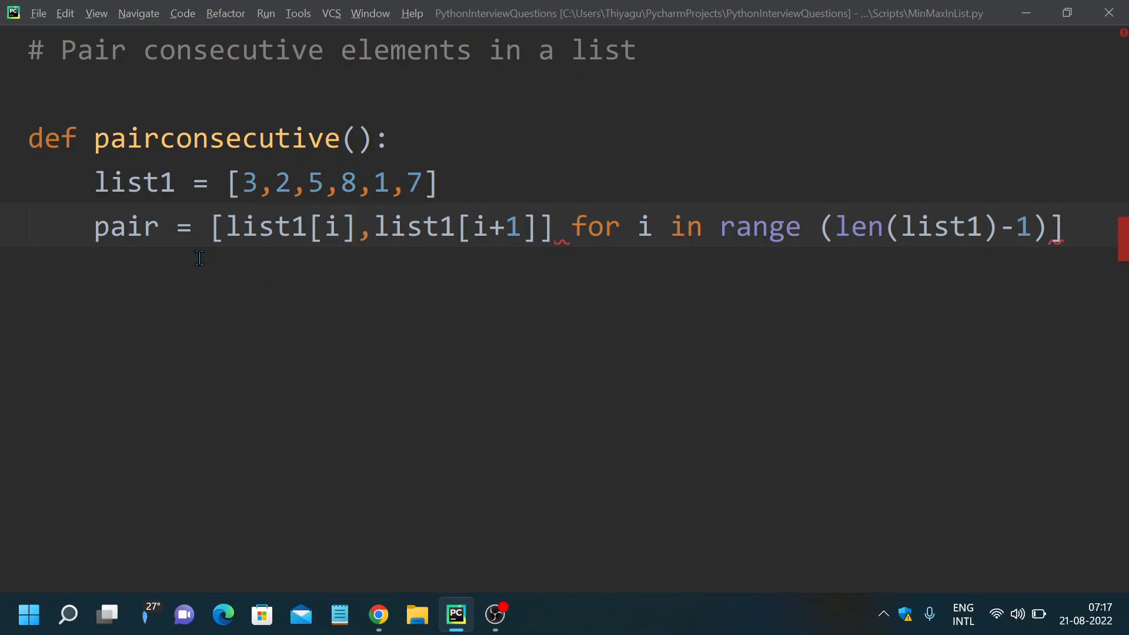
mouse_move(1126, 247)
type("[")
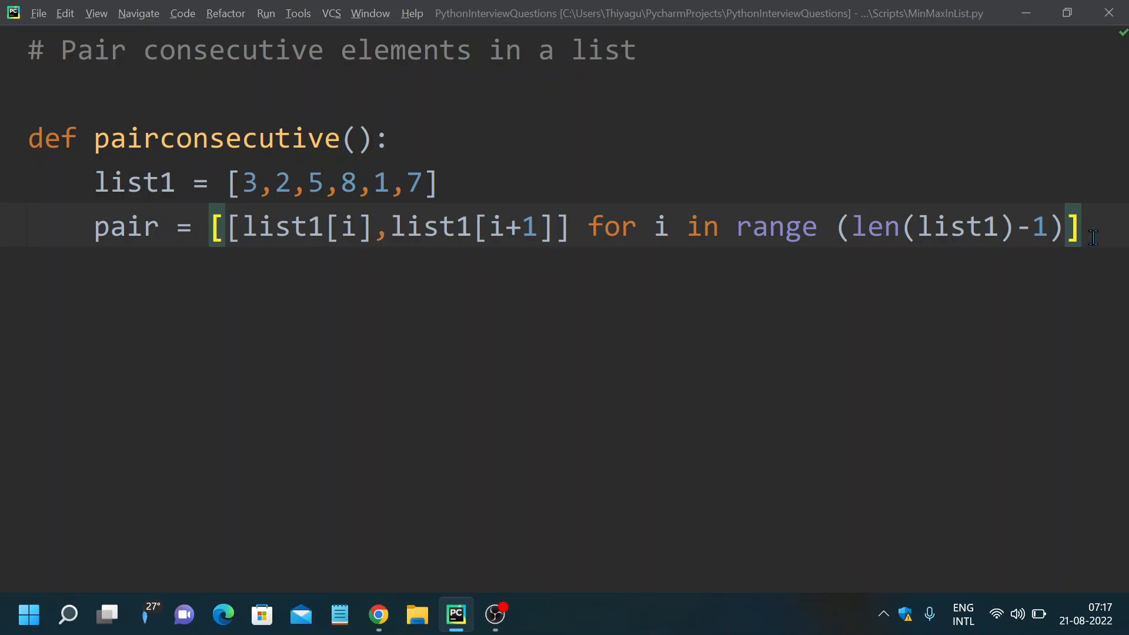
key("Enter")
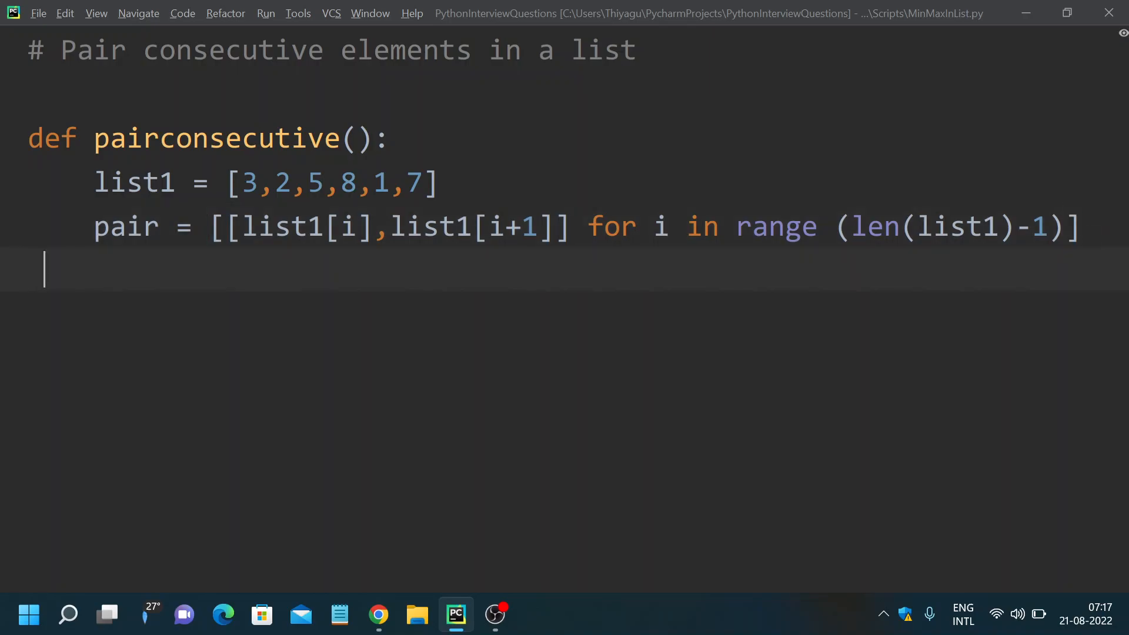
- Add print(pair) and a pairconsecutive() call, then run the script to output [[3, 2], [2, 5], [5, 8], [8, 1], [1, 7]]
type("print(pair")
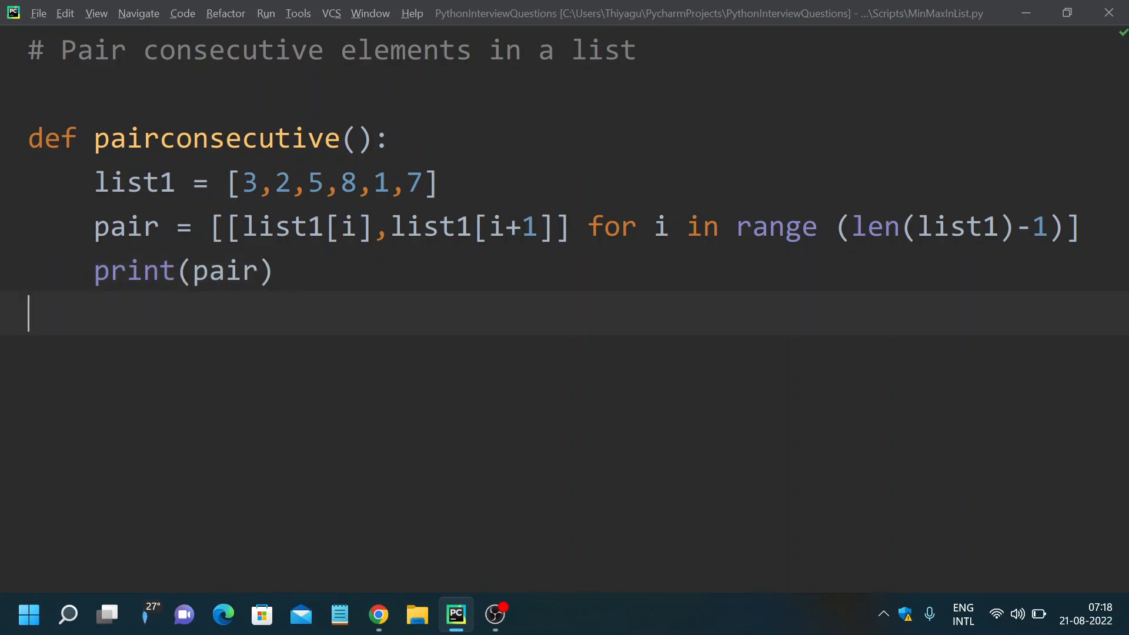
type("pairconsecutive()")
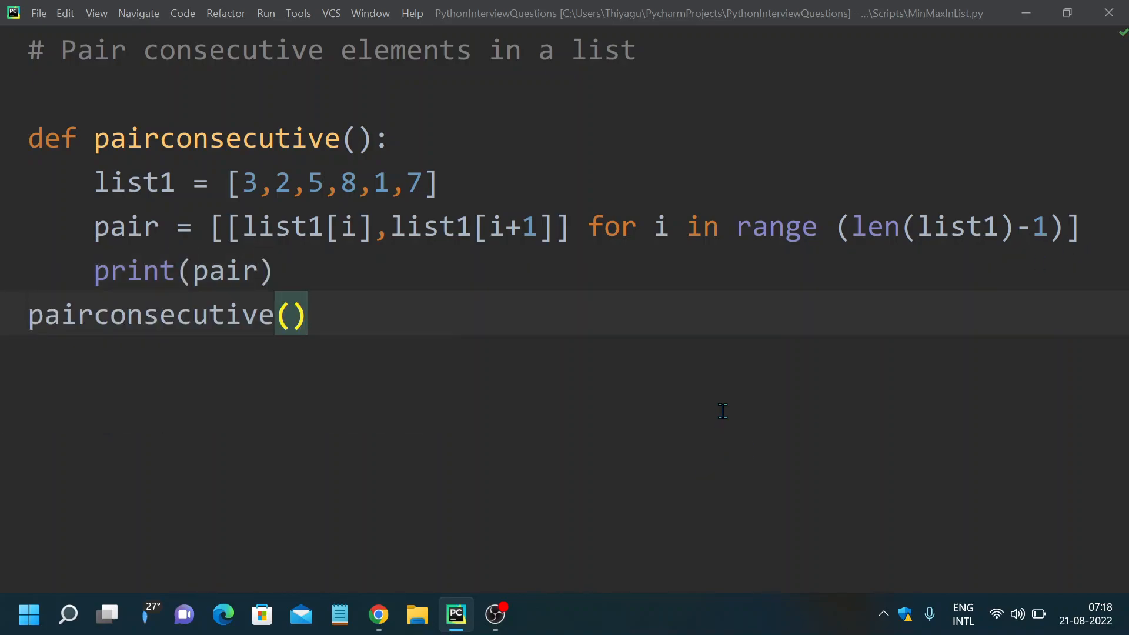
right_click(147, 315)
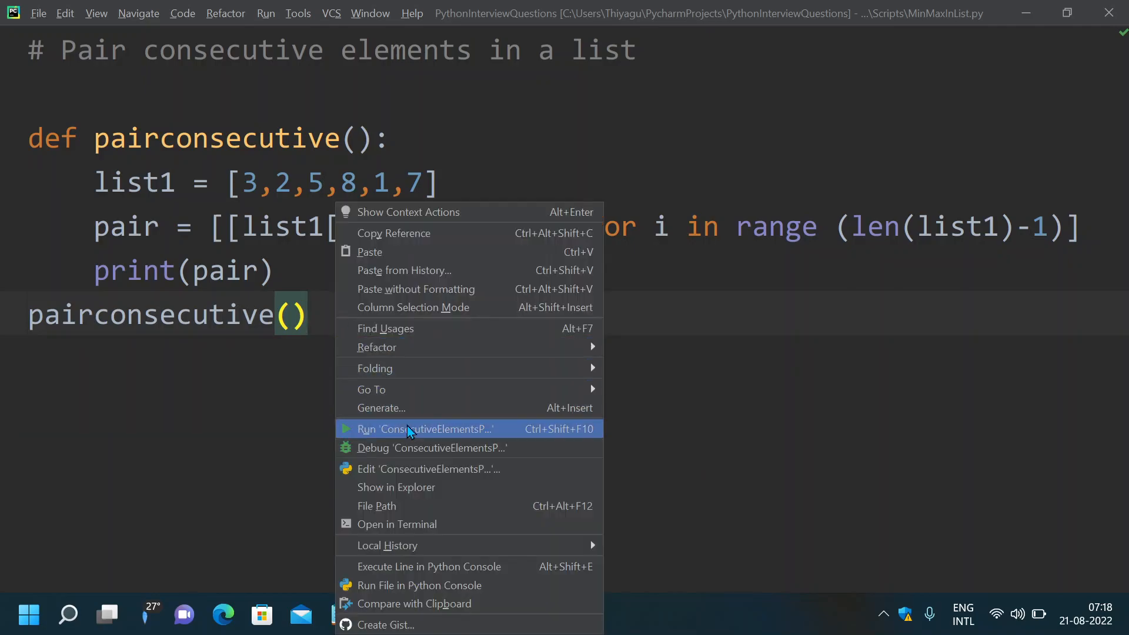
left_click(414, 428)
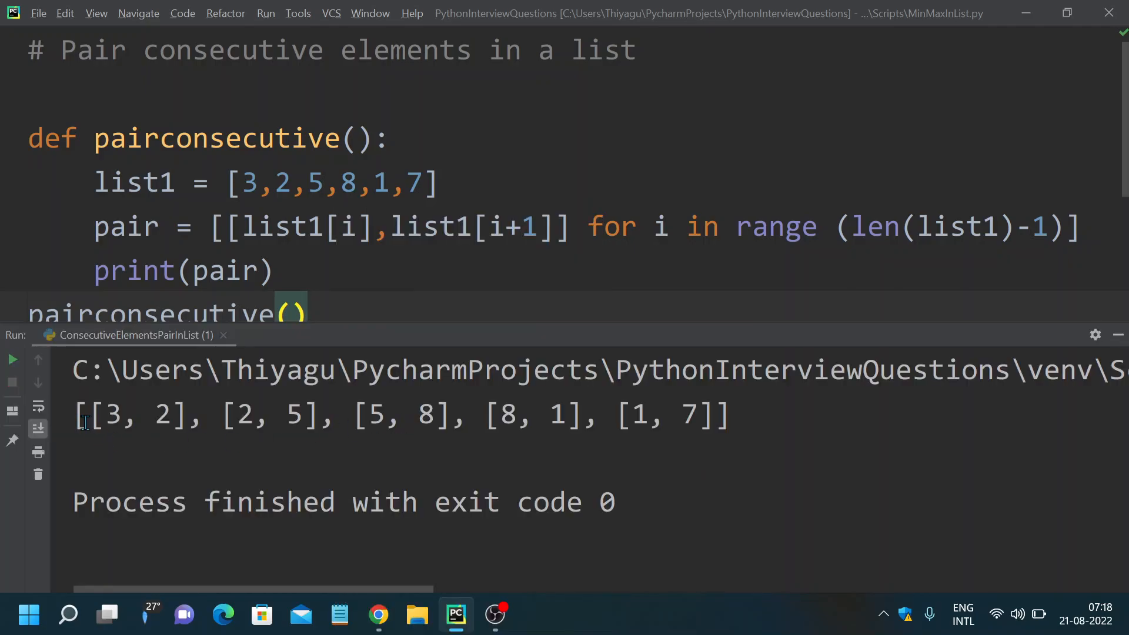
- Highlight the printed pairs [[3, 2], [2, 5], [5, 8], [8, 1], [1, 7]] to confirm the result
left_click_drag(75, 417, 726, 416)
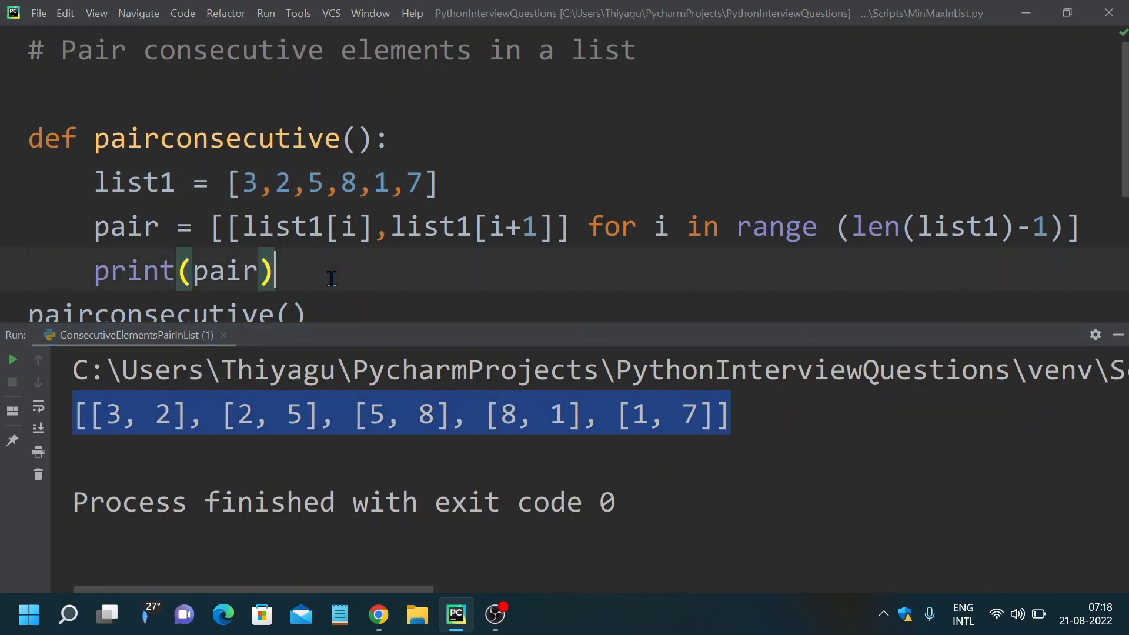
scroll("down", 3)
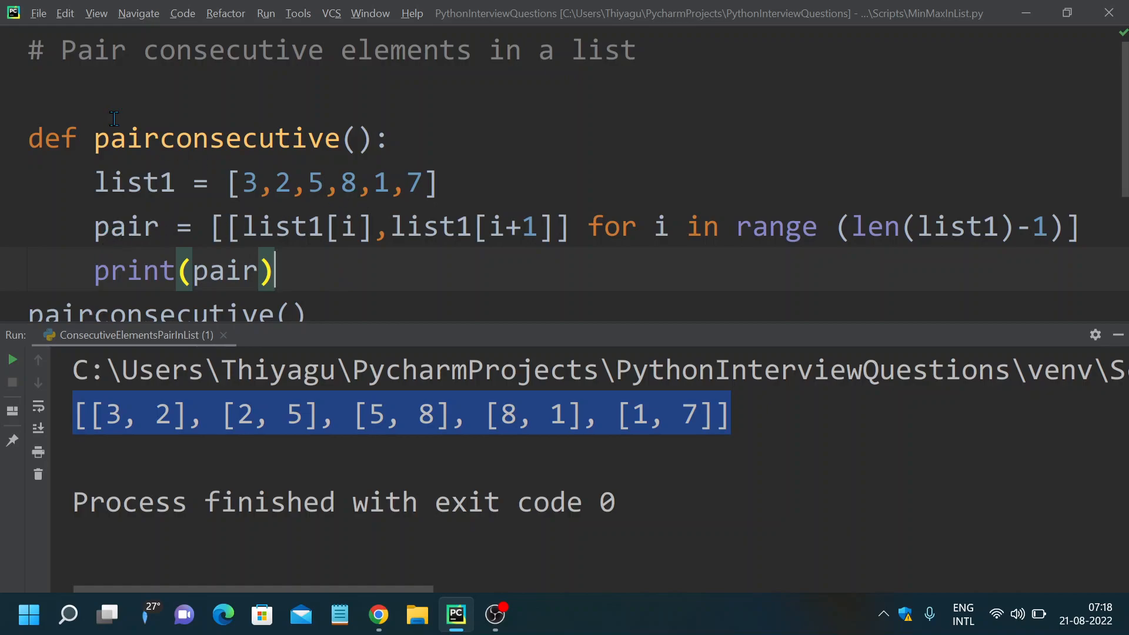
mouse_move(373, 263)
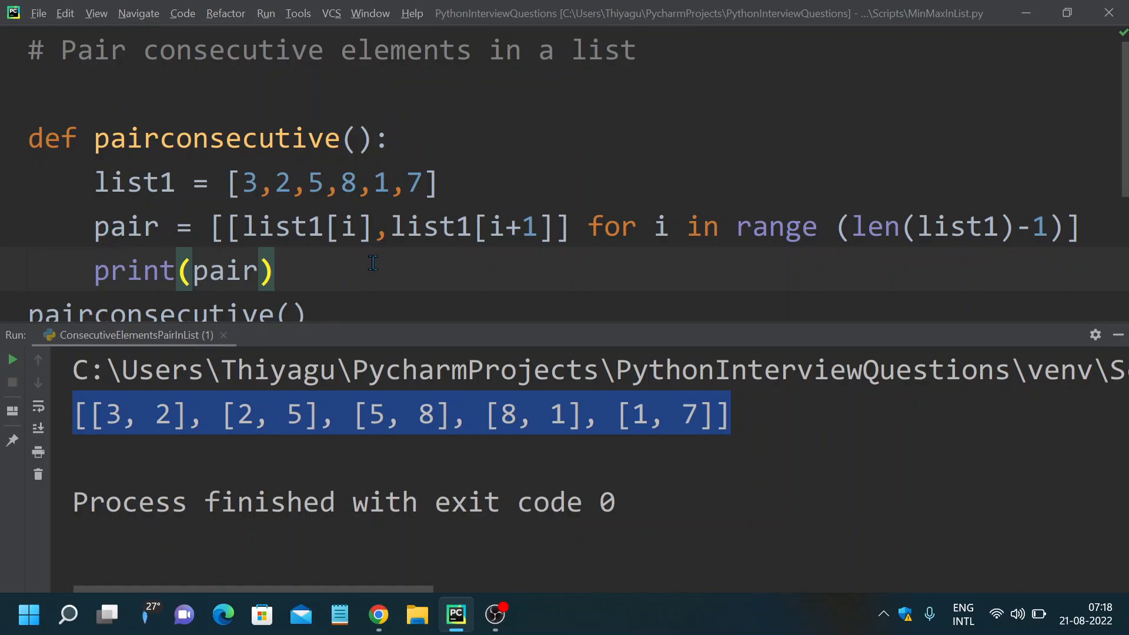
mouse_move(360, 257)
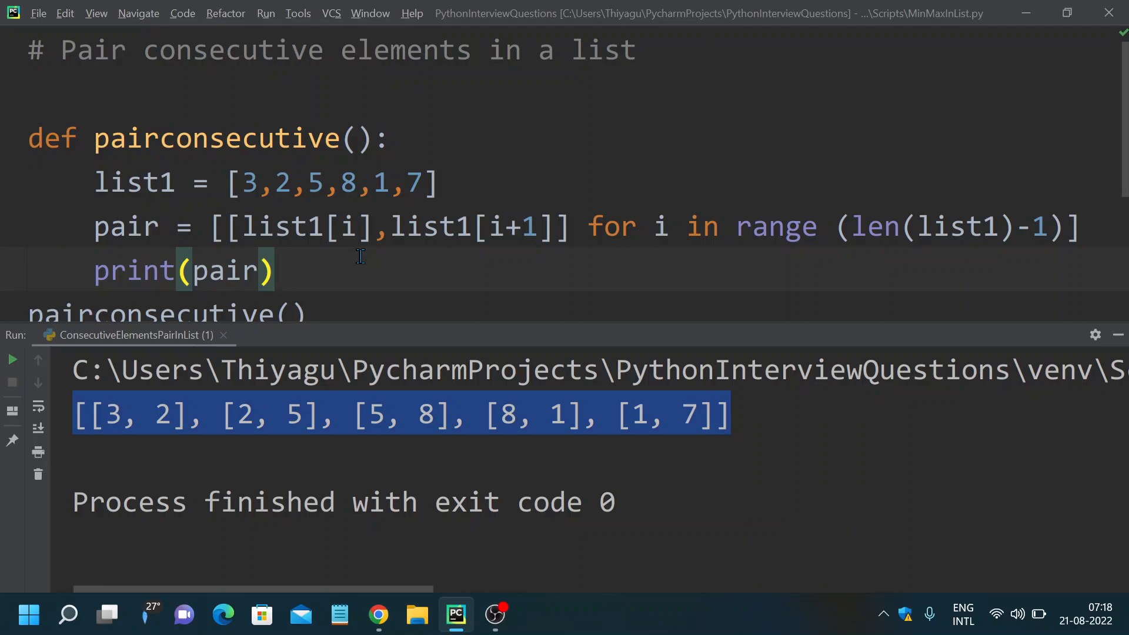
mouse_move(108, 246)
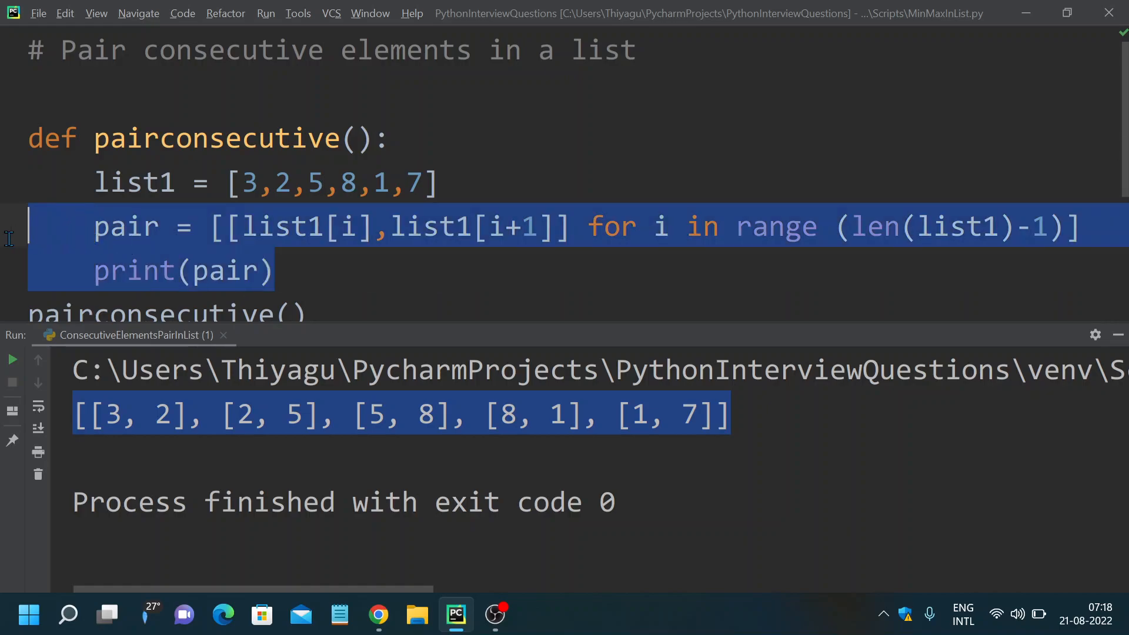
- Replace the comprehension and print line with pair = zip(list1,list1[1:]) and begin a print call
key("Delete")
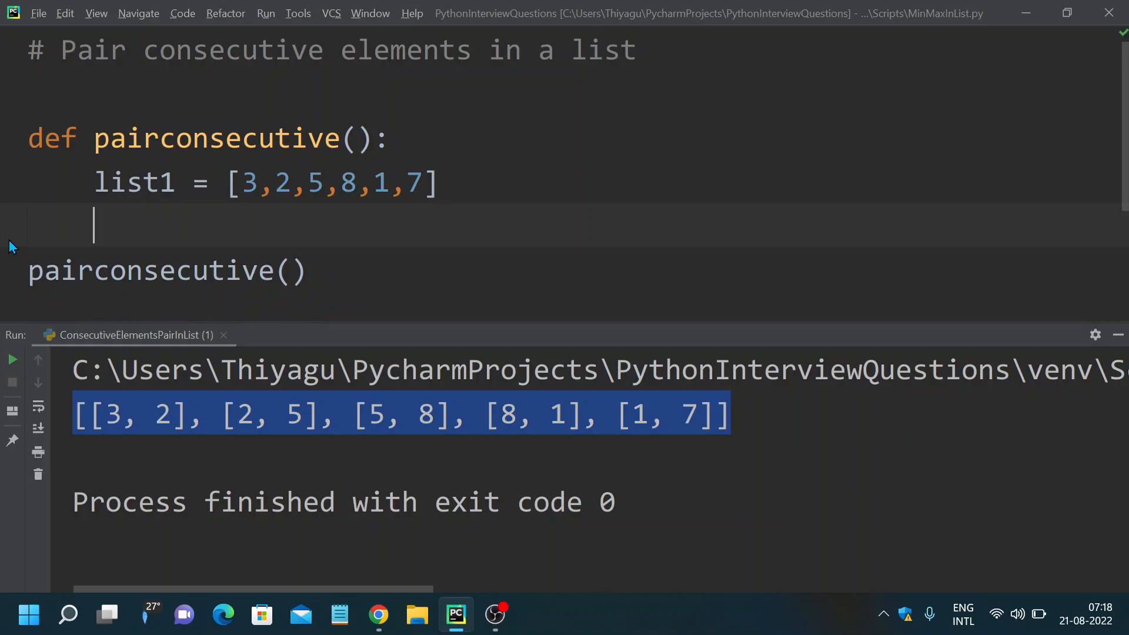
type("pair")
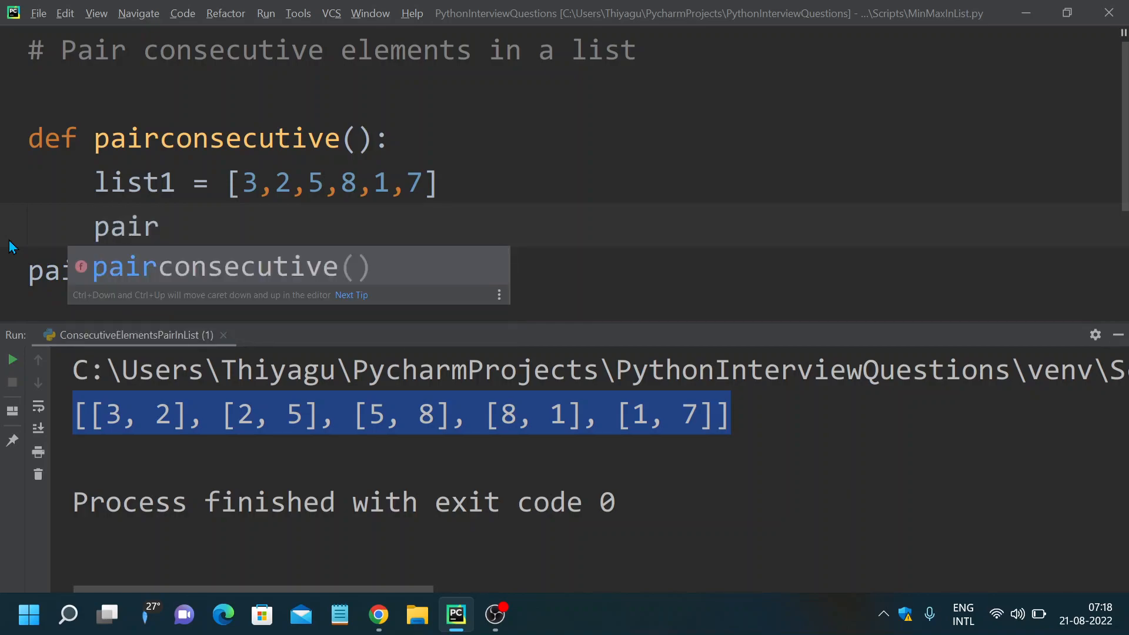
type("= zip(")
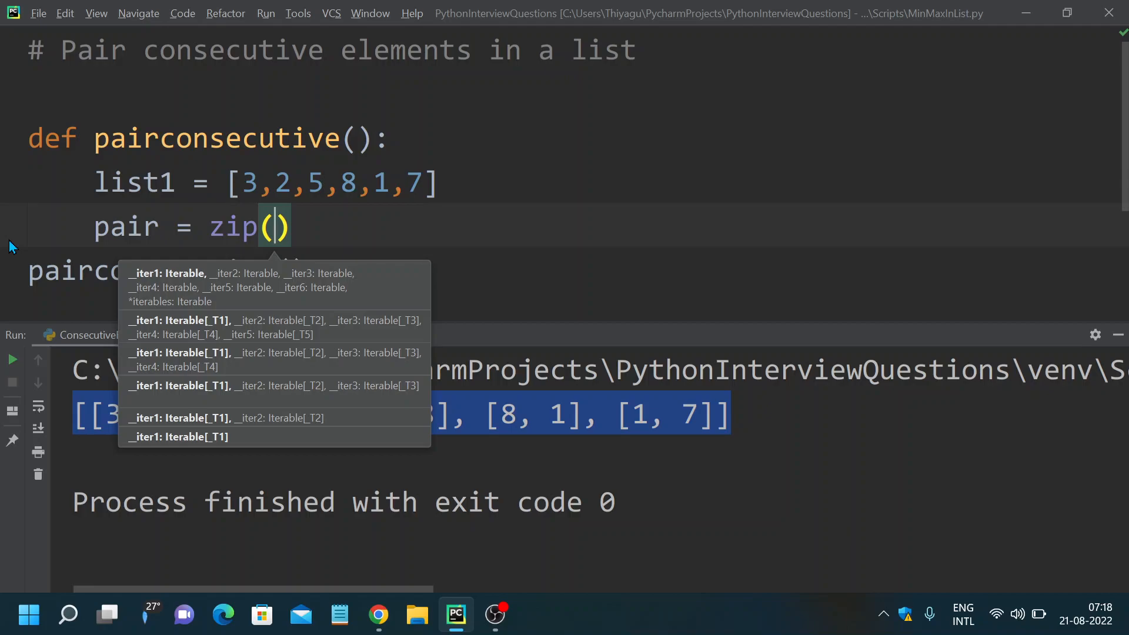
type("list")
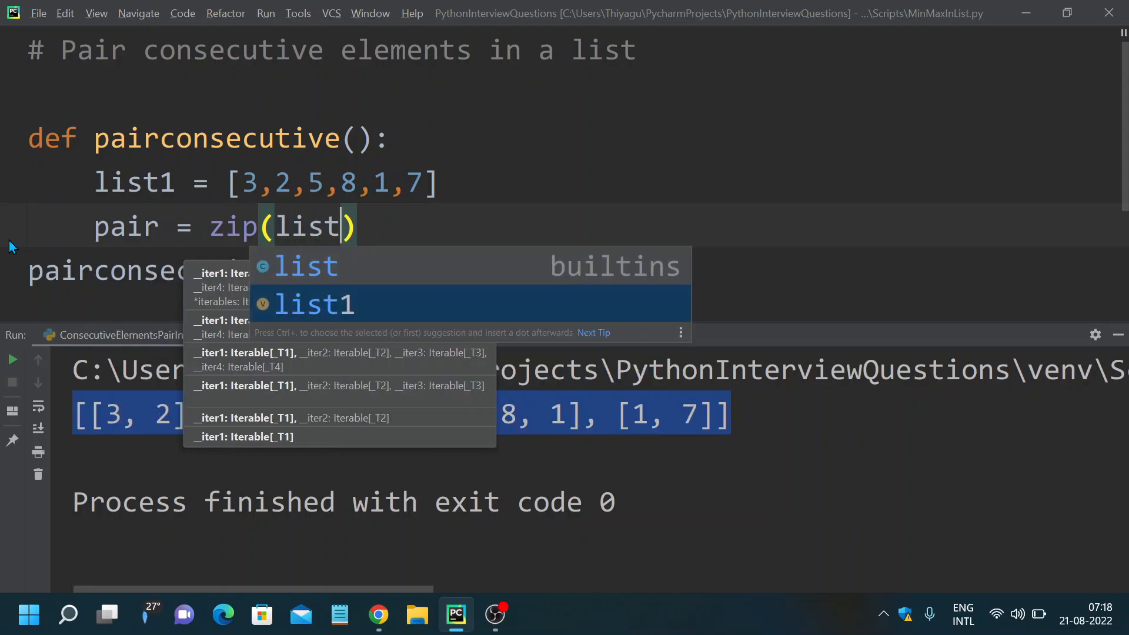
type("1")
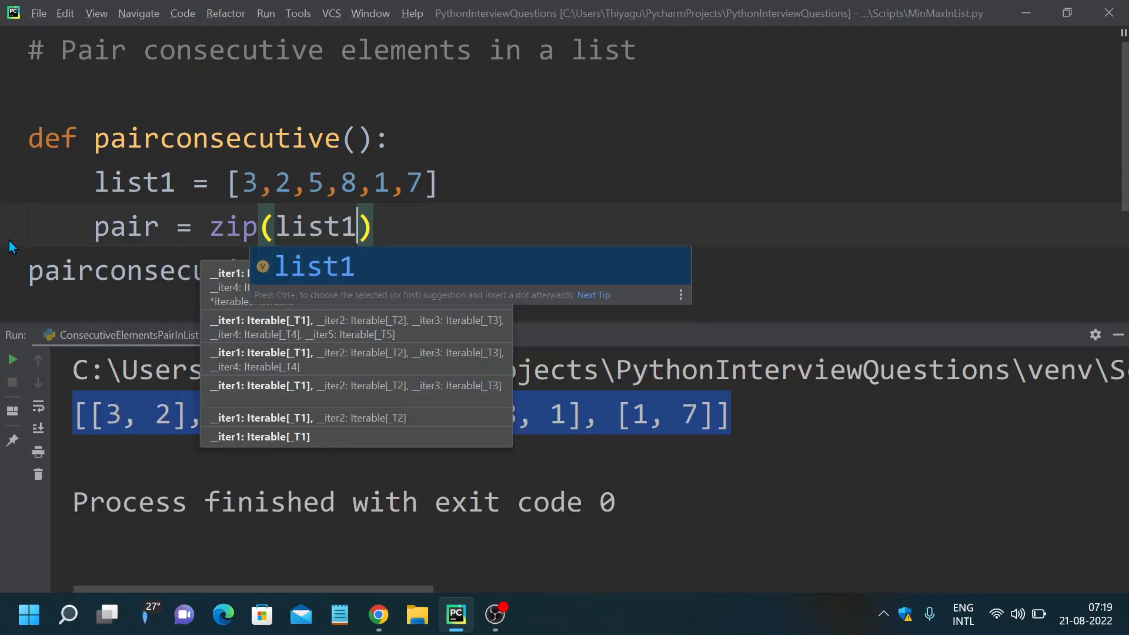
type(",list1")
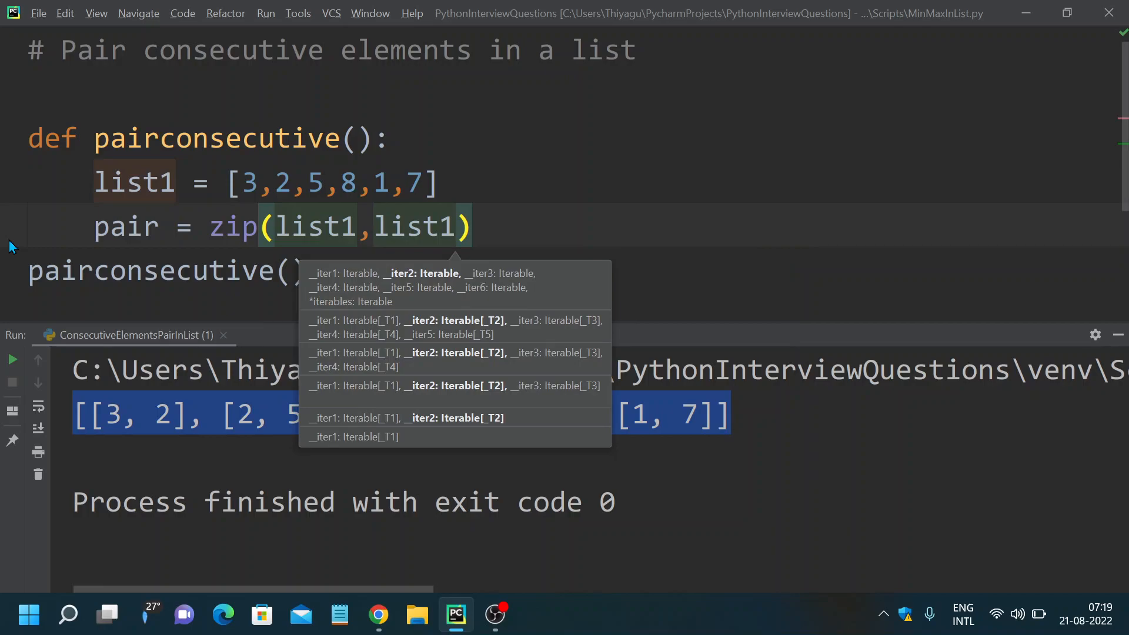
type("[1:")
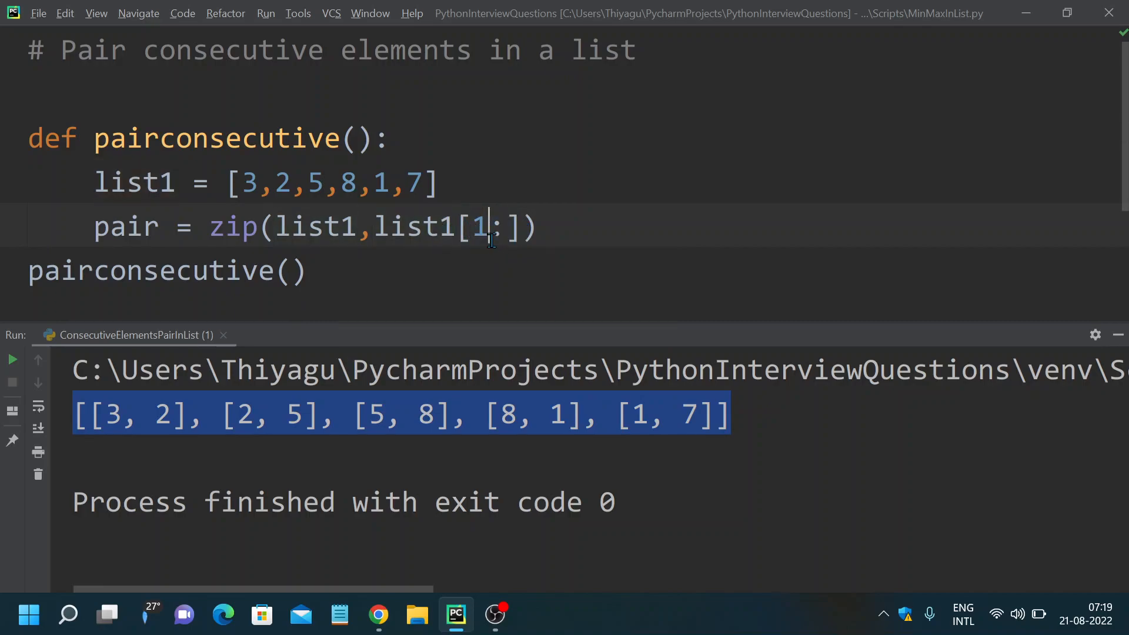
mouse_move(332, 221)
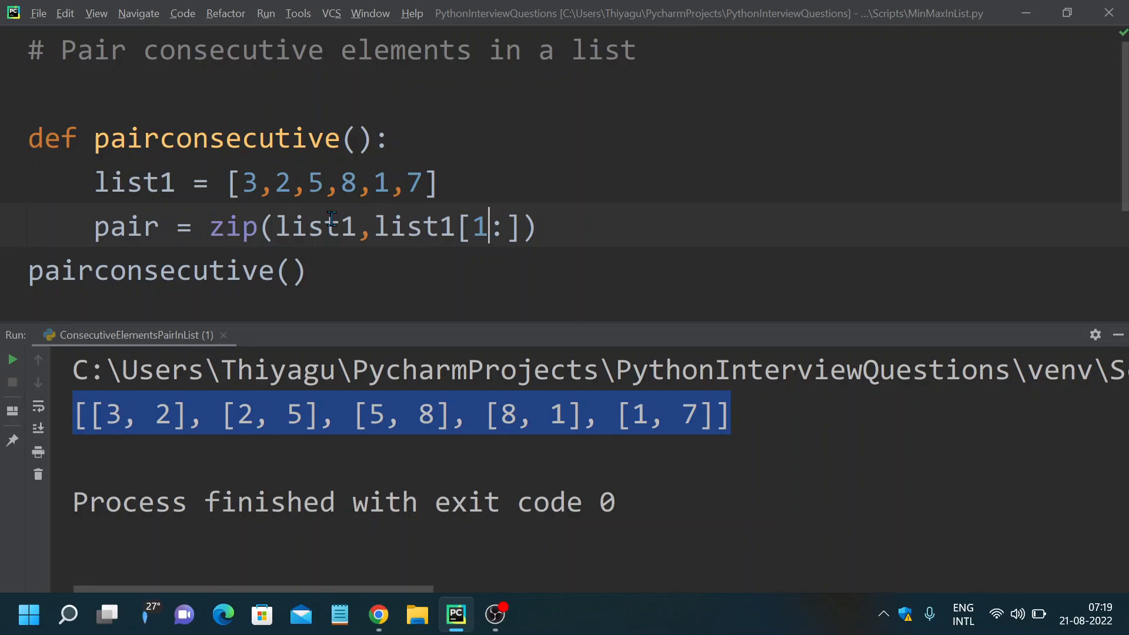
mouse_move(464, 228)
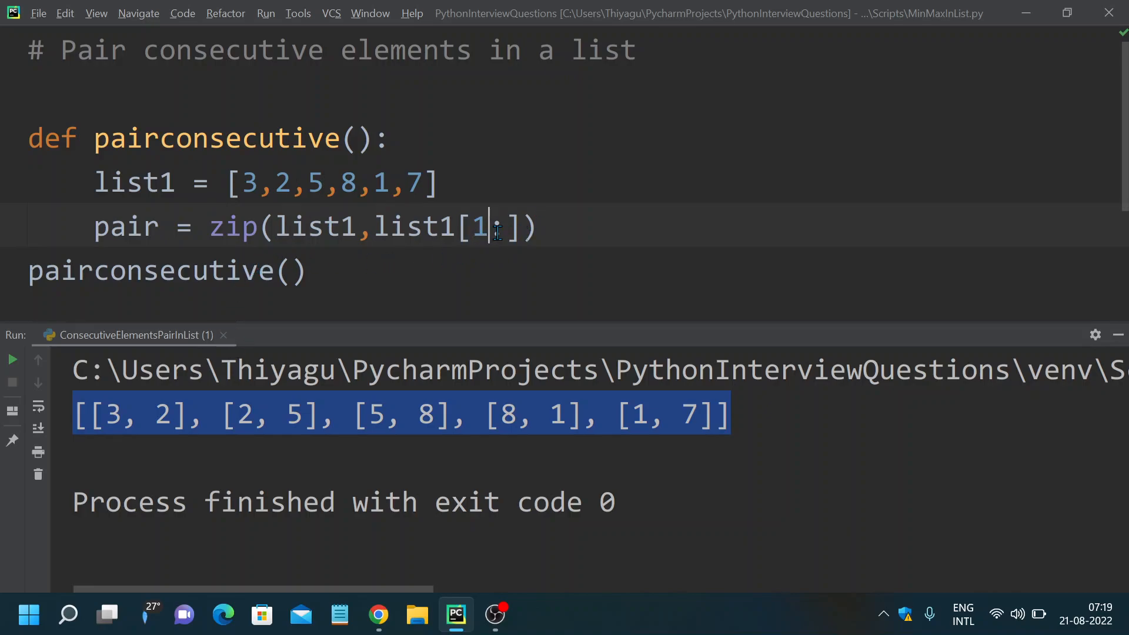
double_click(480, 227)
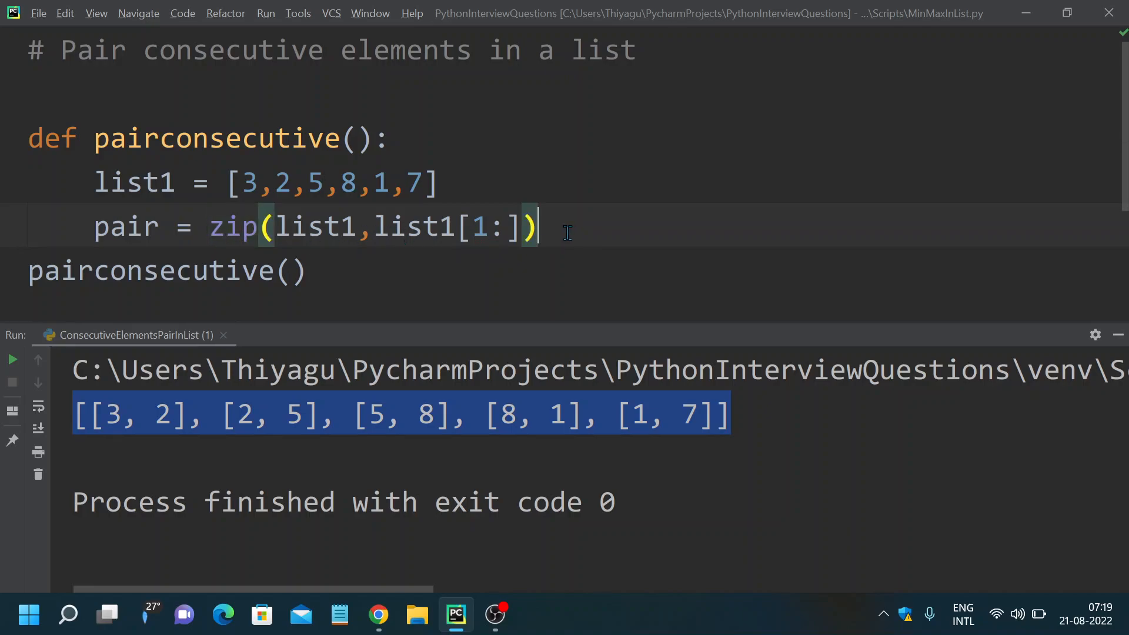
type("print")
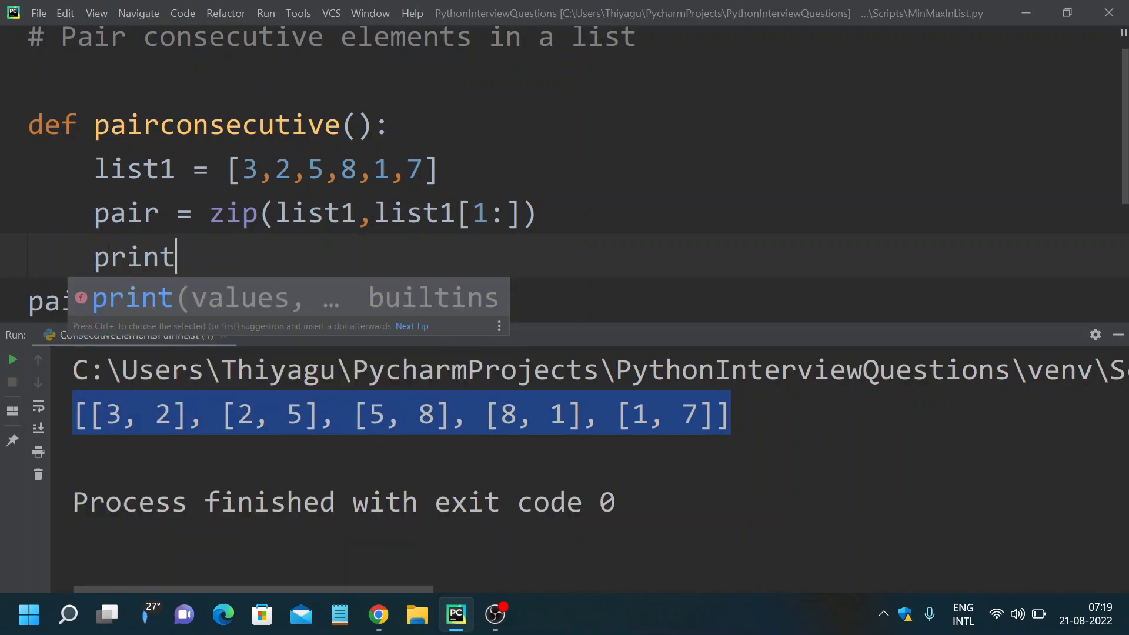
- Finish print(pair) and run the script, which outputs a zip object instead of the pairs
type("(p")
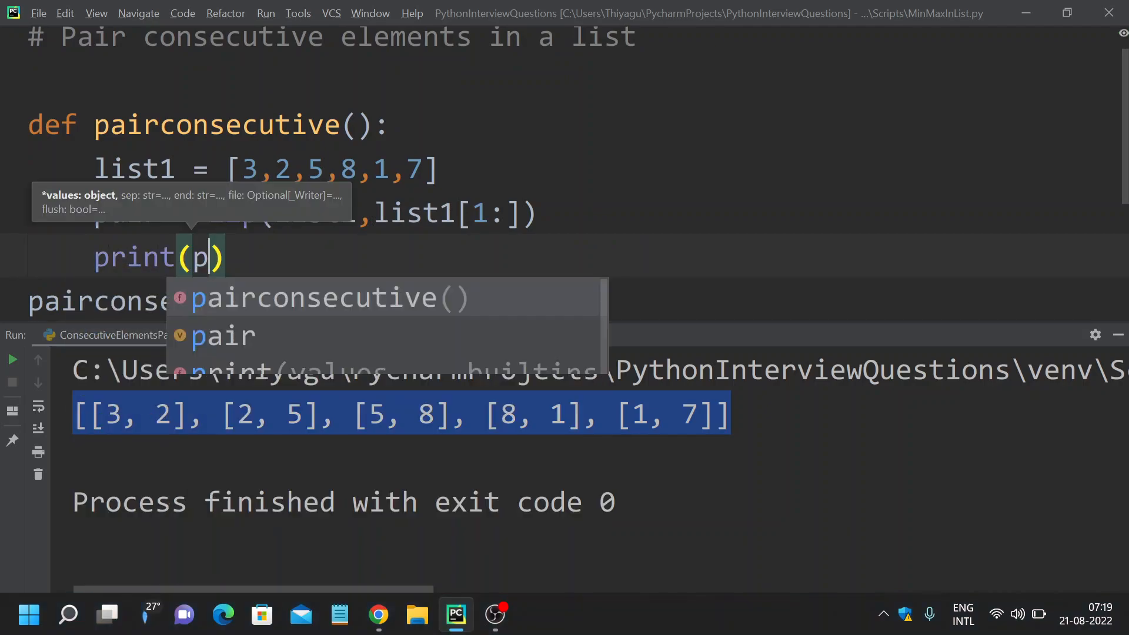
type("airir")
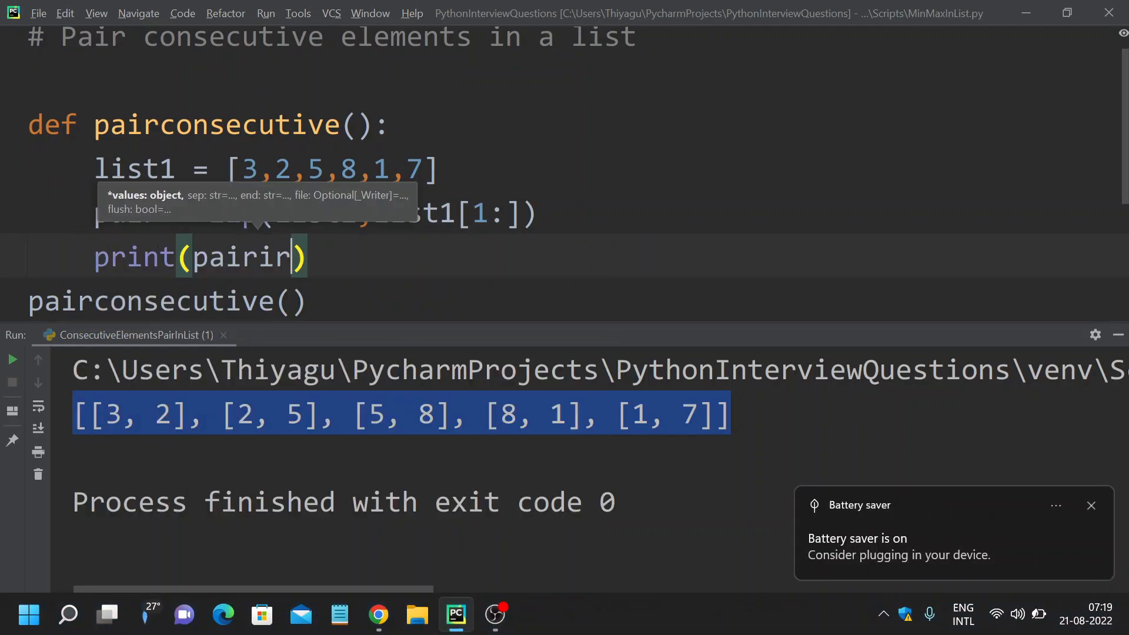
key("Backspace")
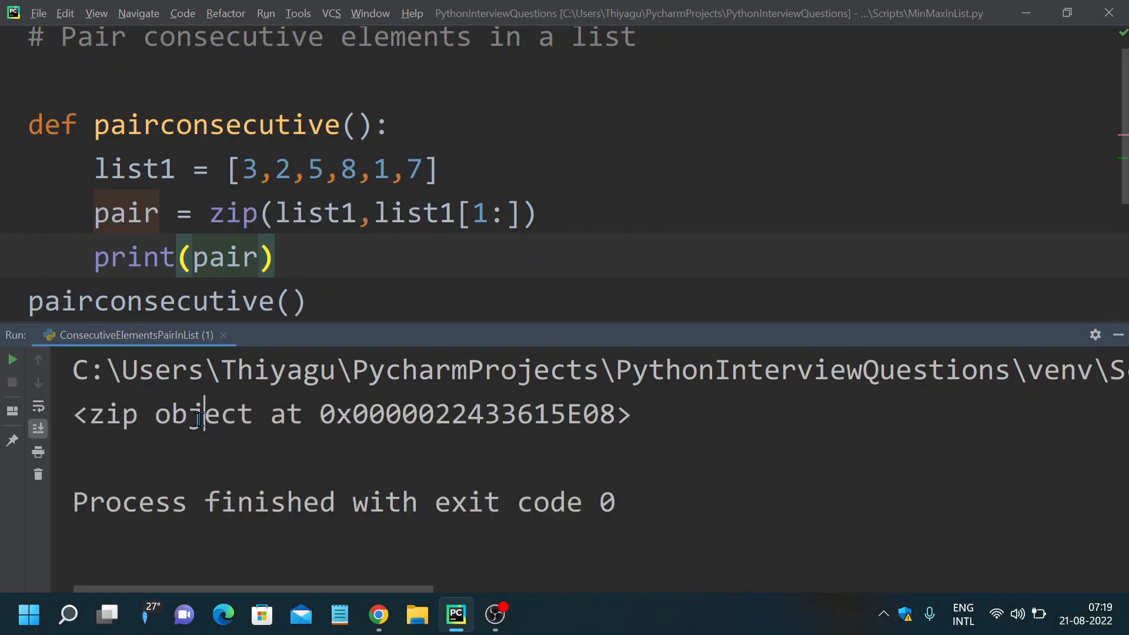
double_click(203, 414)
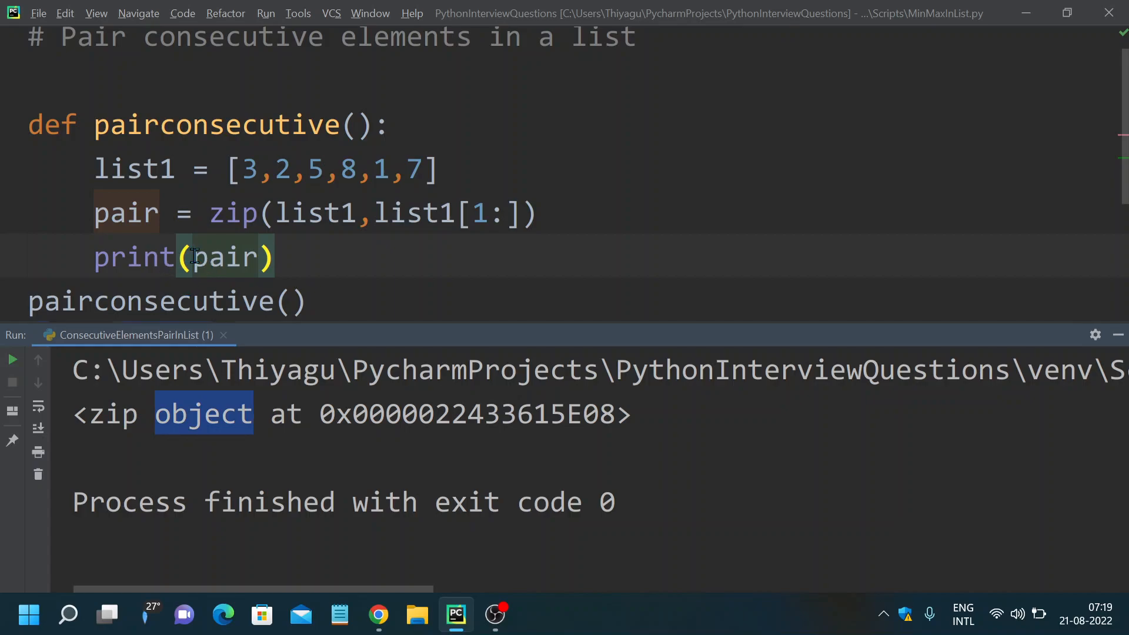
- Wrap pair in list() and rerun to print [(3, 2), (2, 5), (5, 8), (8, 1), (1, 7)]
type("lis")
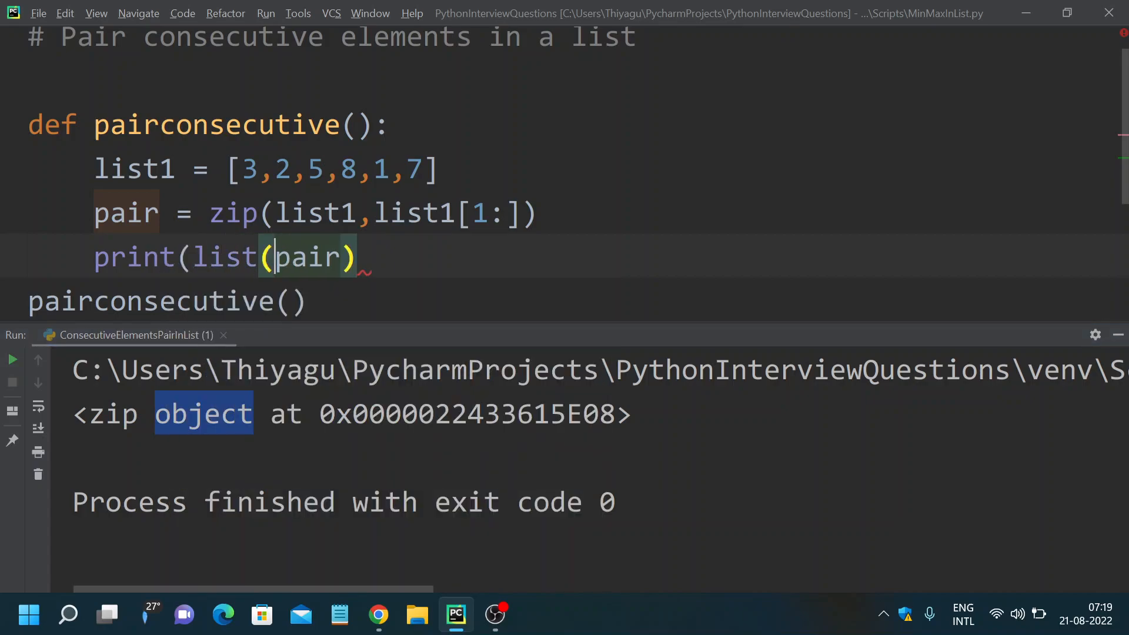
type(")")
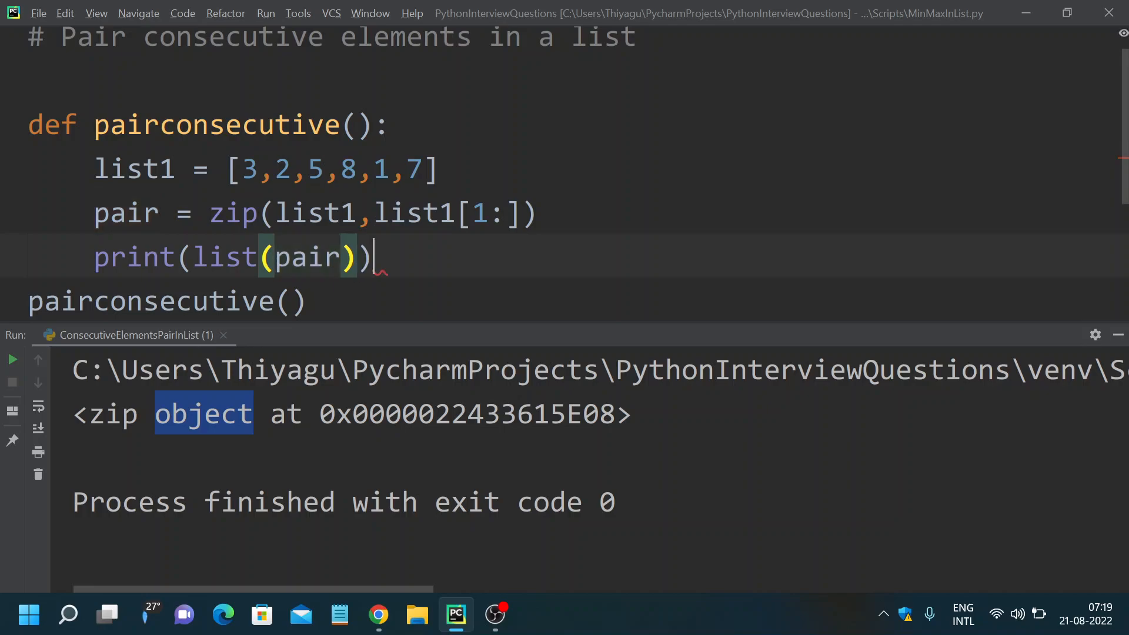
left_click(13, 359)
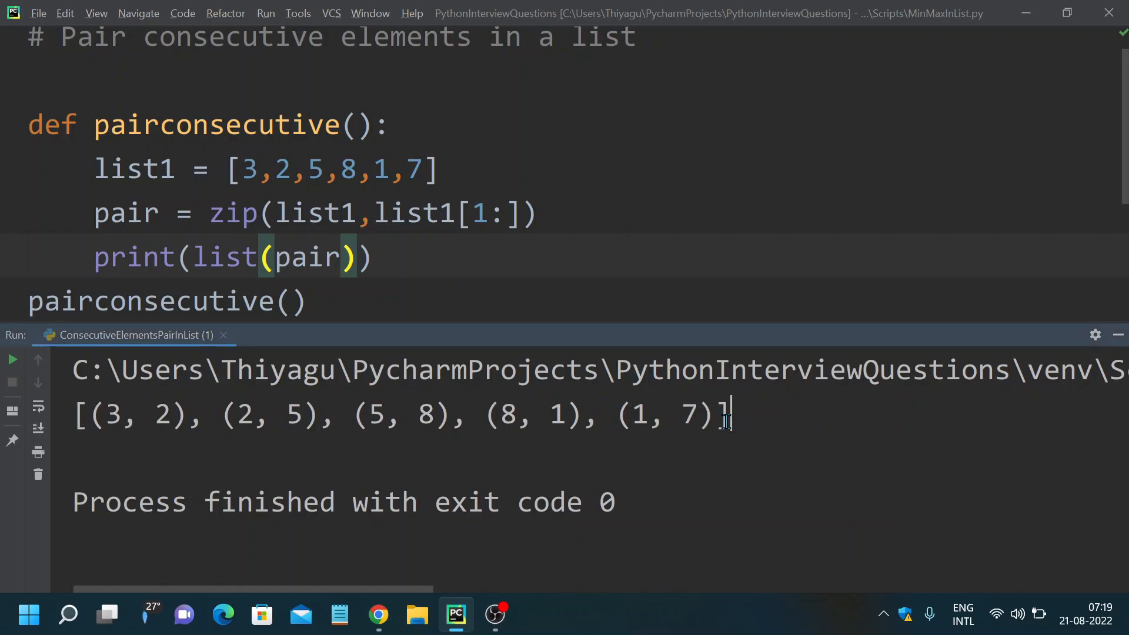
double_click(722, 414)
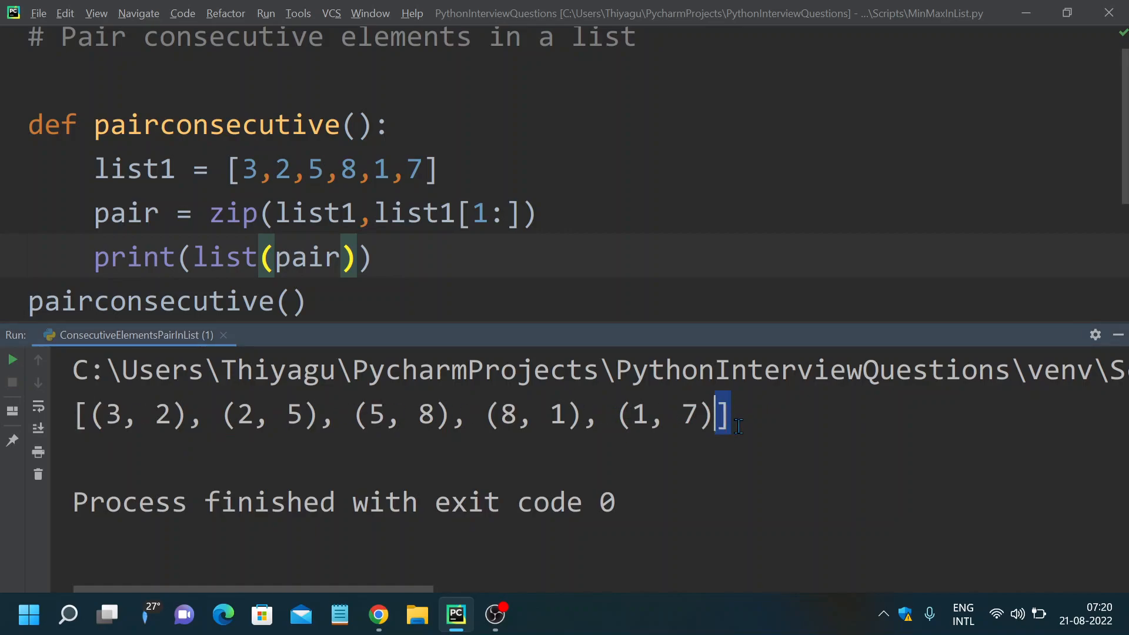
double_click(226, 257)
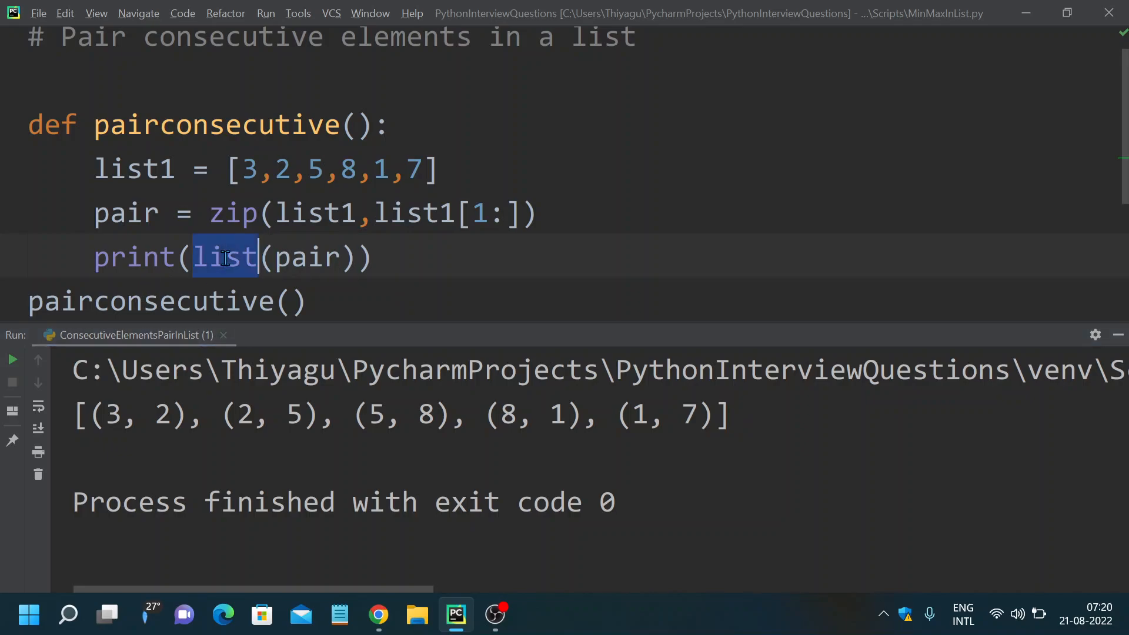
- Wrap the zipped pairs in tuple() instead of list() in the print line
type("tuple")
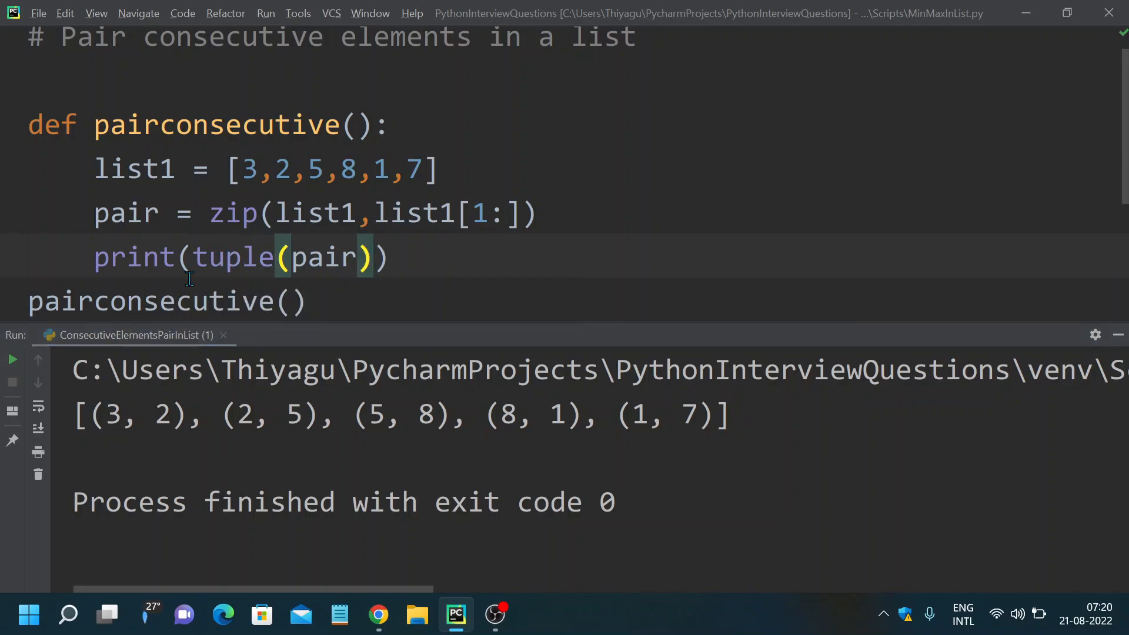
mouse_move(221, 256)
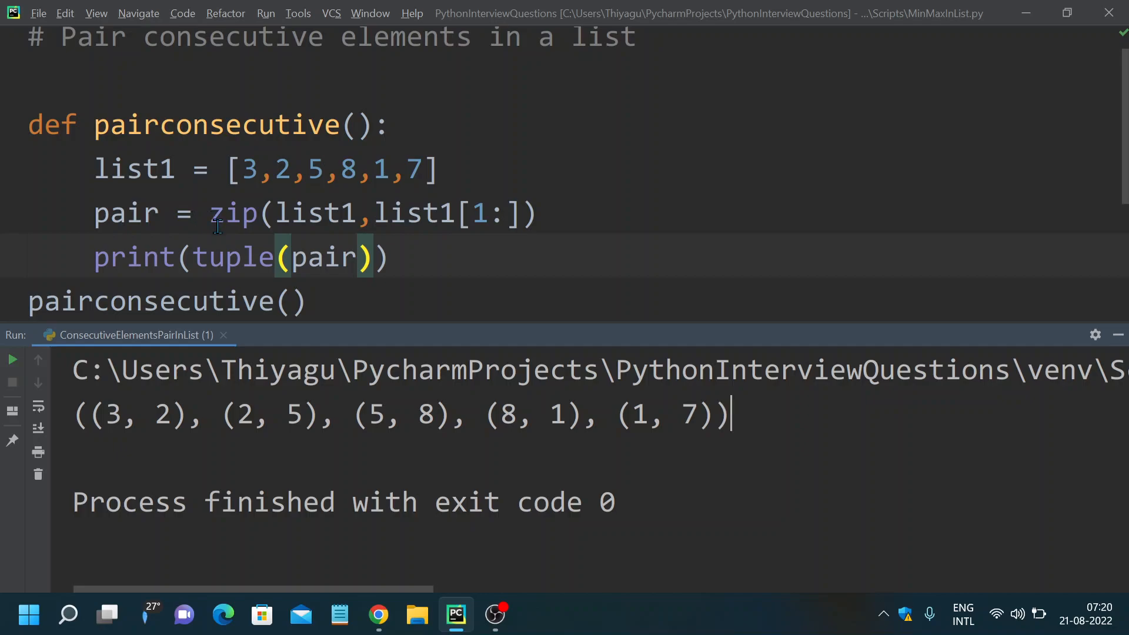
mouse_move(479, 219)
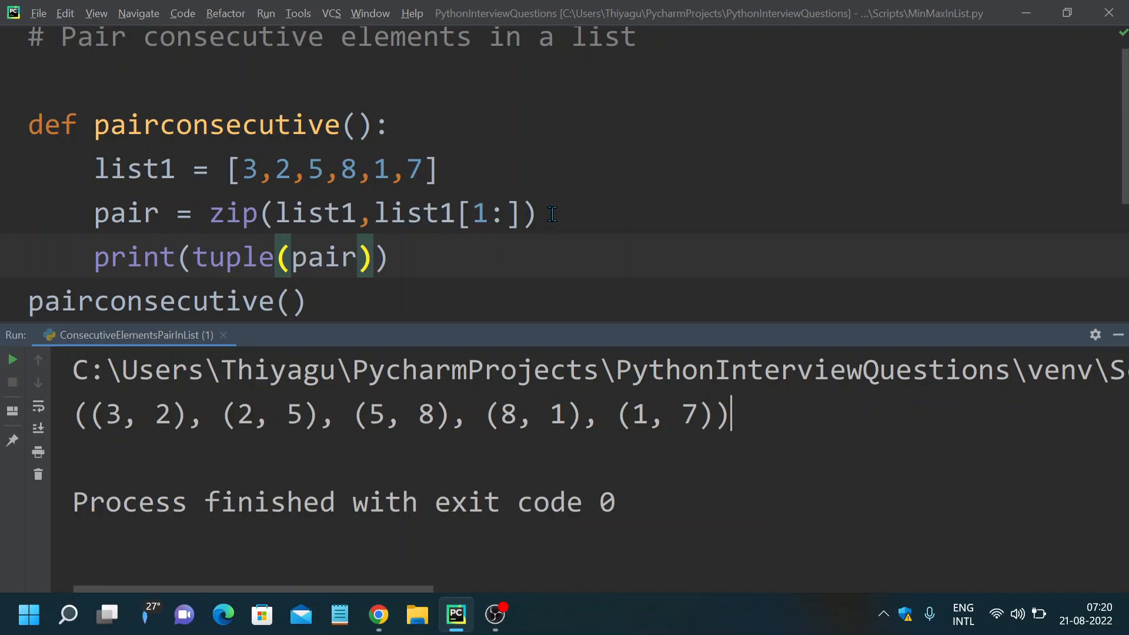
mouse_move(418, 263)
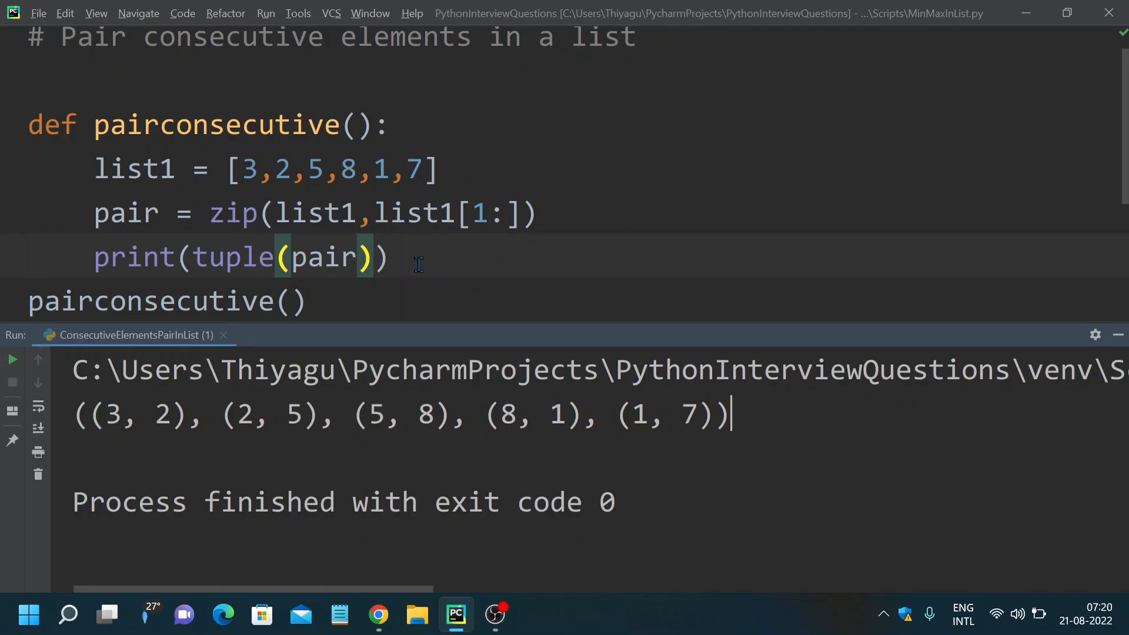